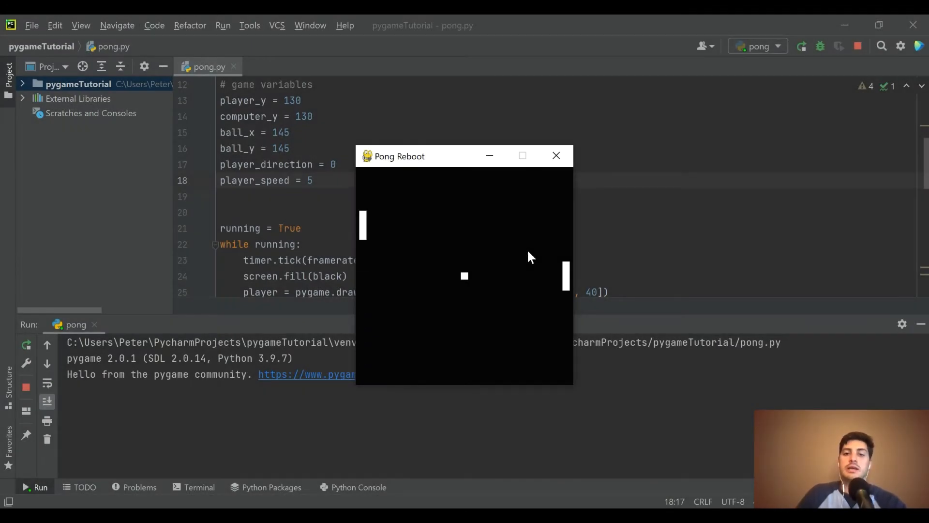
mouse_move(556, 155)
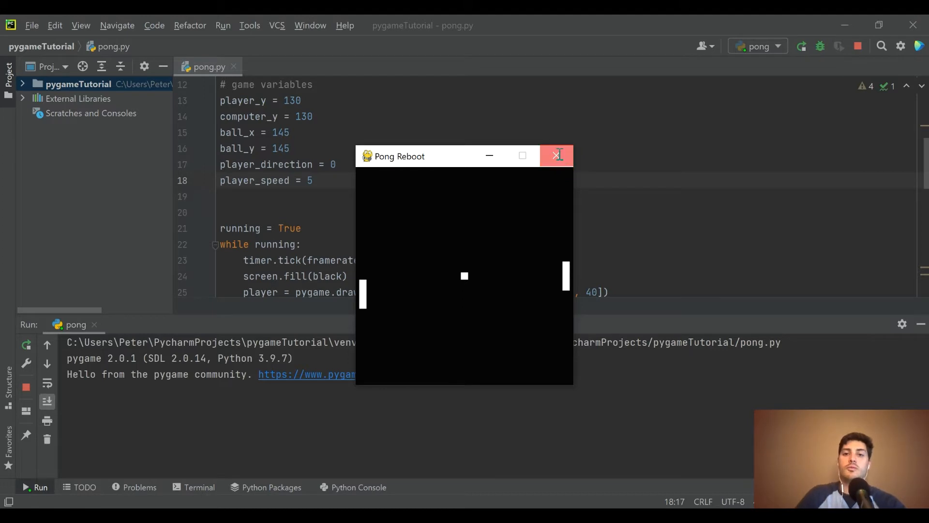
Step: Close the running Pong Reboot window and scroll pong.py back to the while loop
click(555, 155)
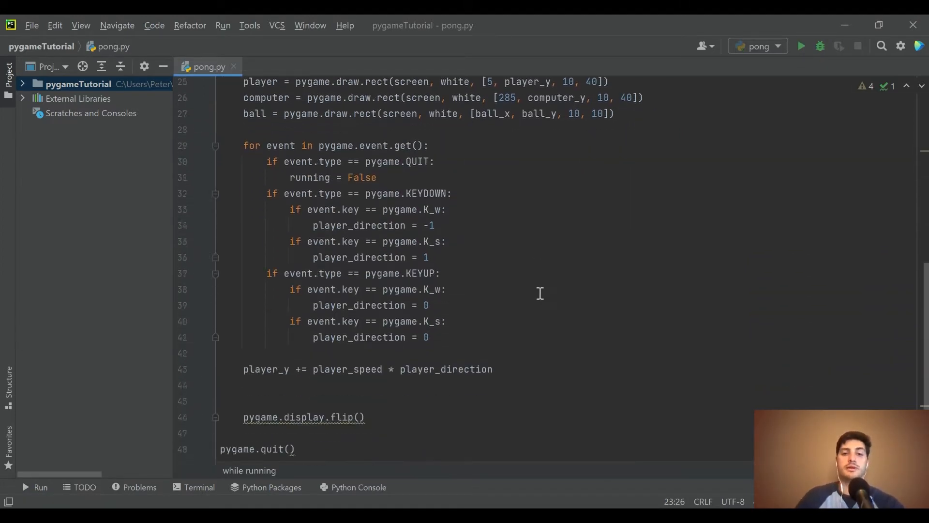
scroll(down, 3)
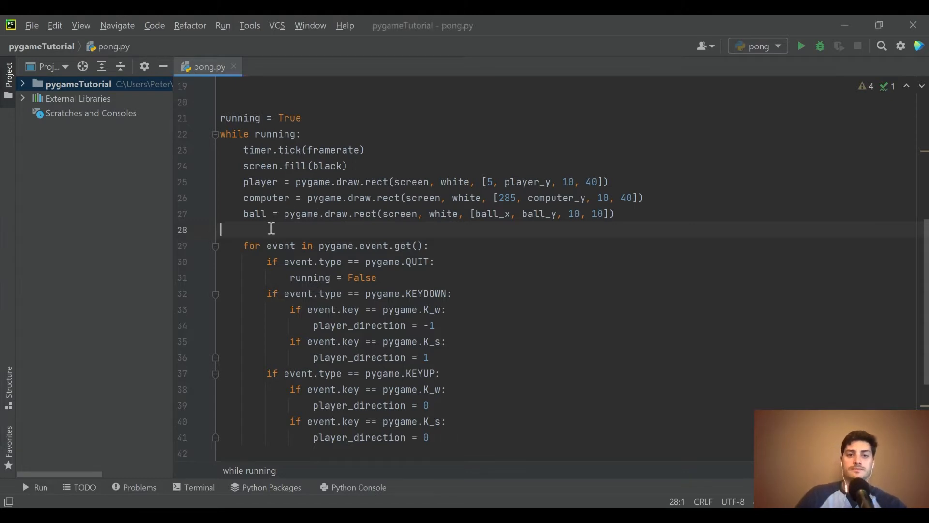
Step: Add computer_y = update_ai(ball_y, computer_y) in the loop right after drawing the ball
key(enter)
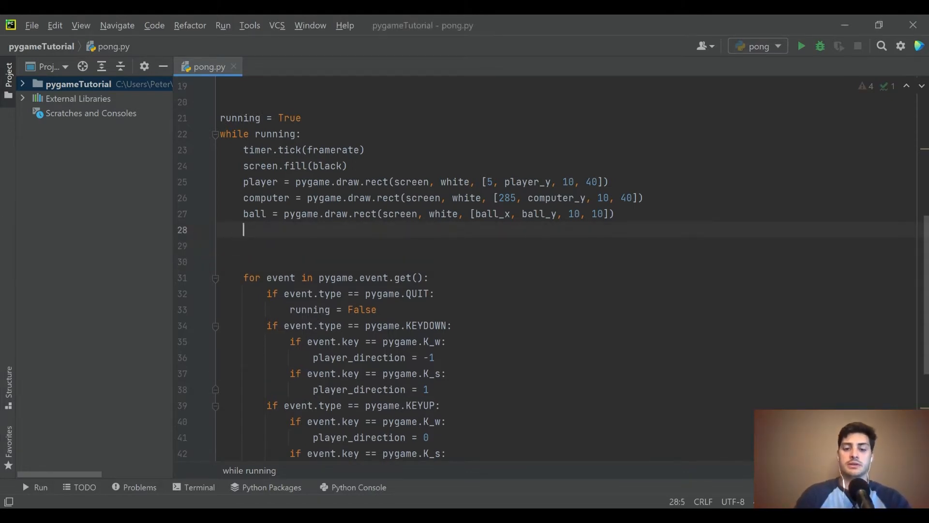
text(computer_y)
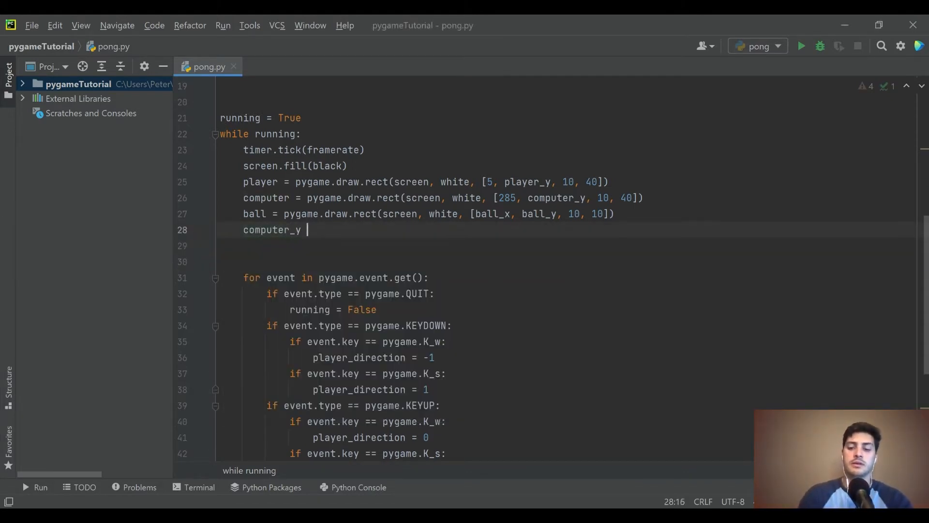
text(= upd)
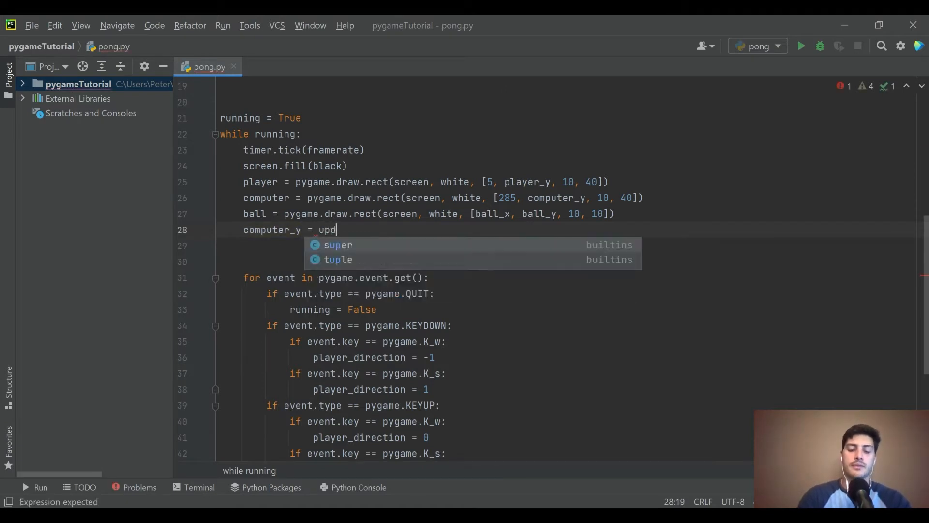
text(ate_ai)
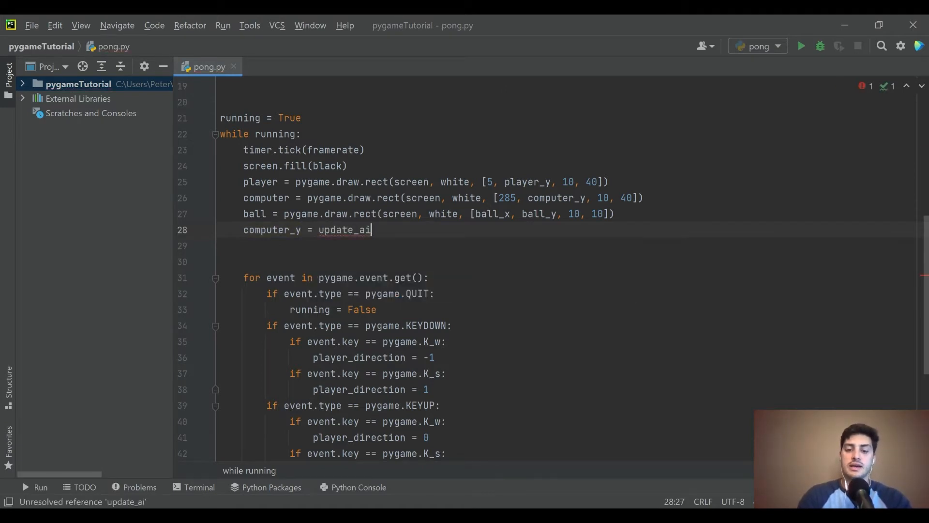
text(())
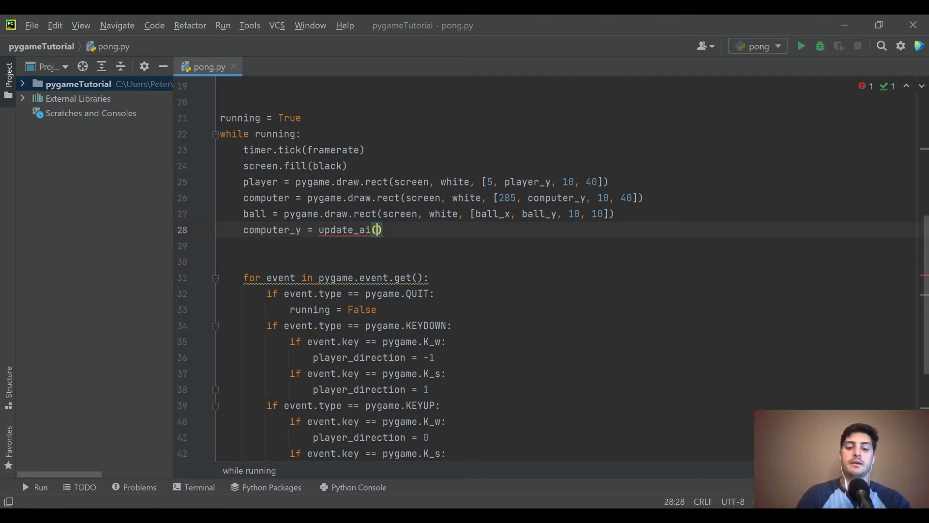
text(ball)
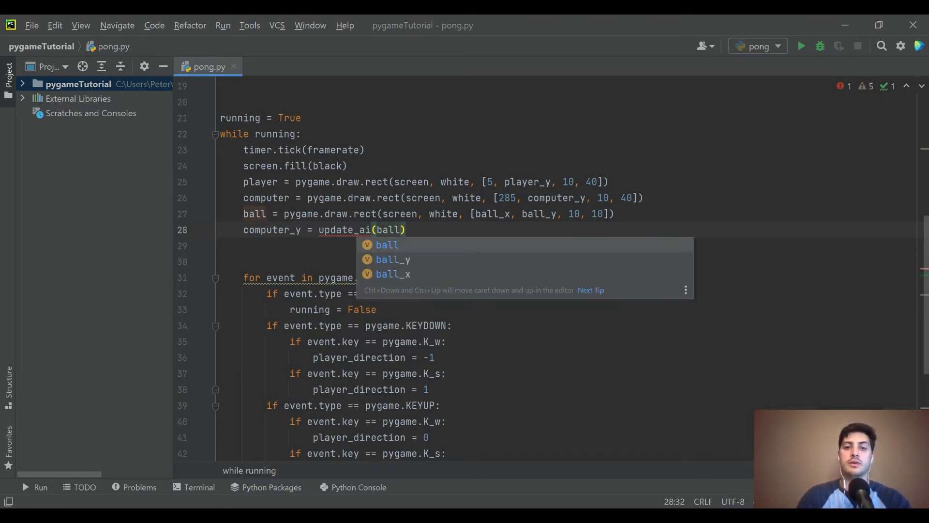
key(Down)
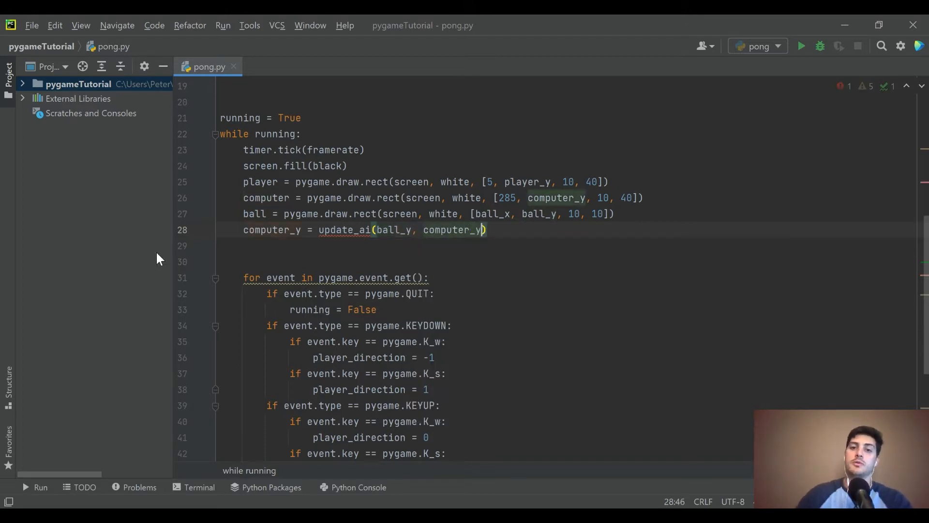
click(278, 230)
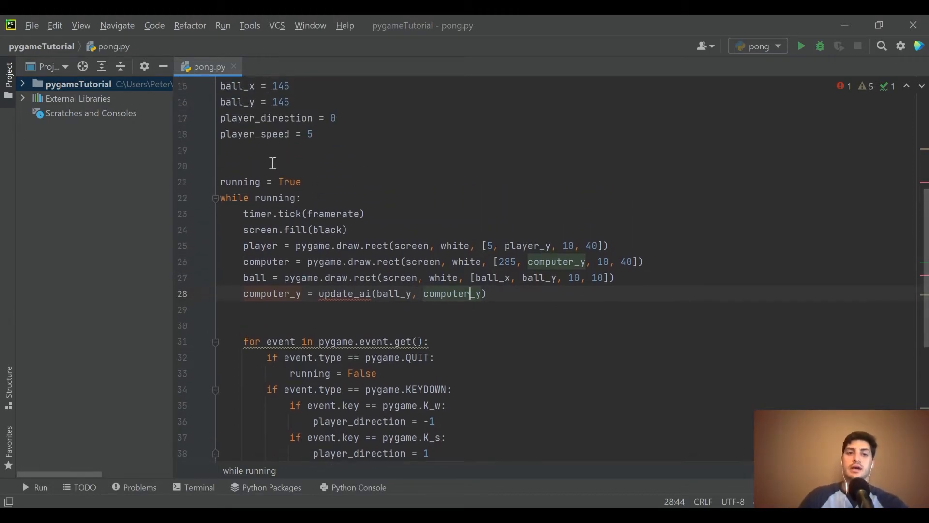
Step: Define def update_ai(ball_y, computer_y): above the loop with body return computer_y
key(enter)
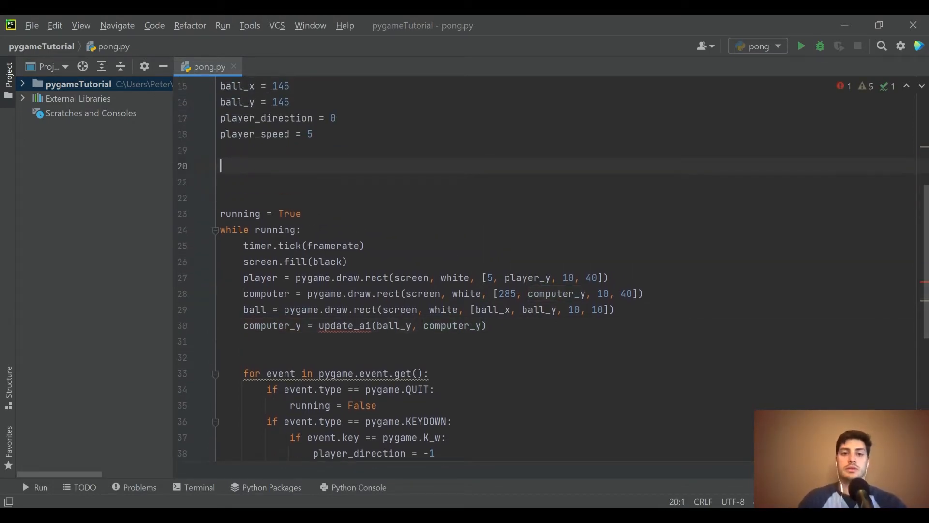
text(def)
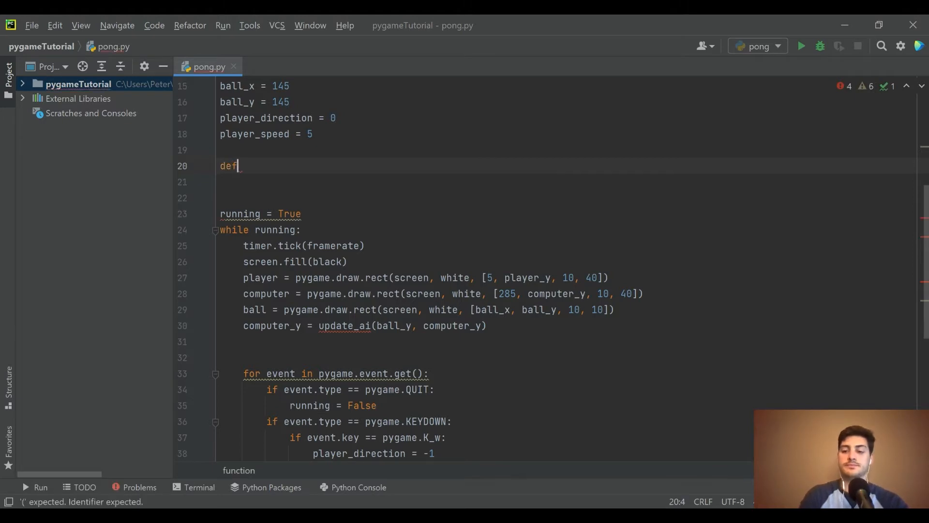
key(enter)
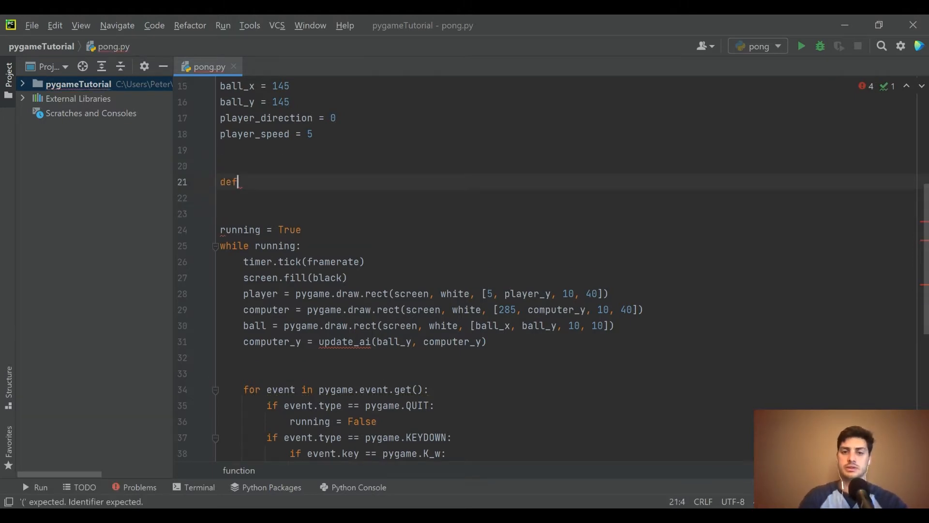
text(update0)
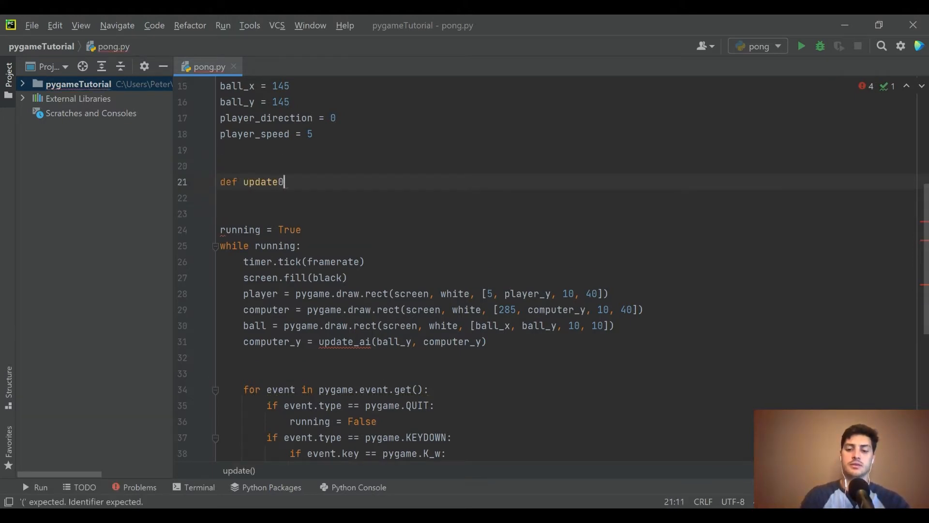
text(_ai)
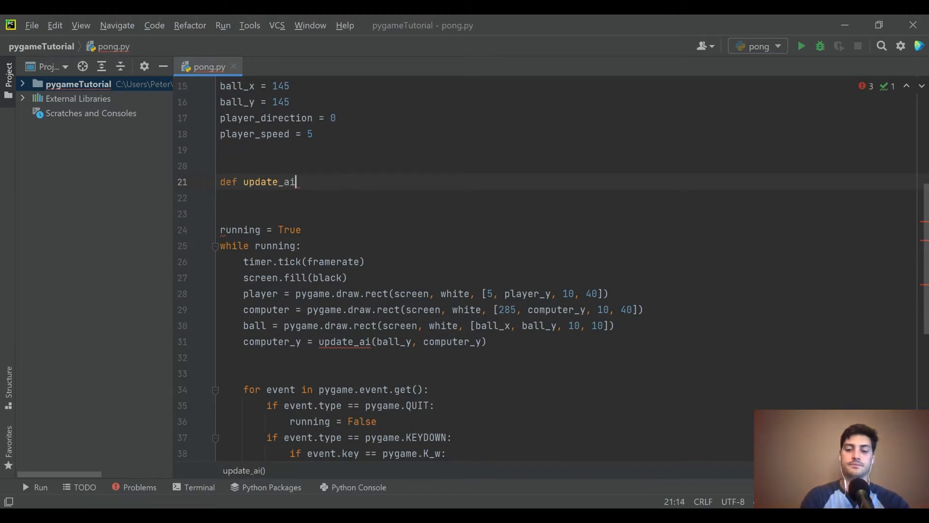
text(())
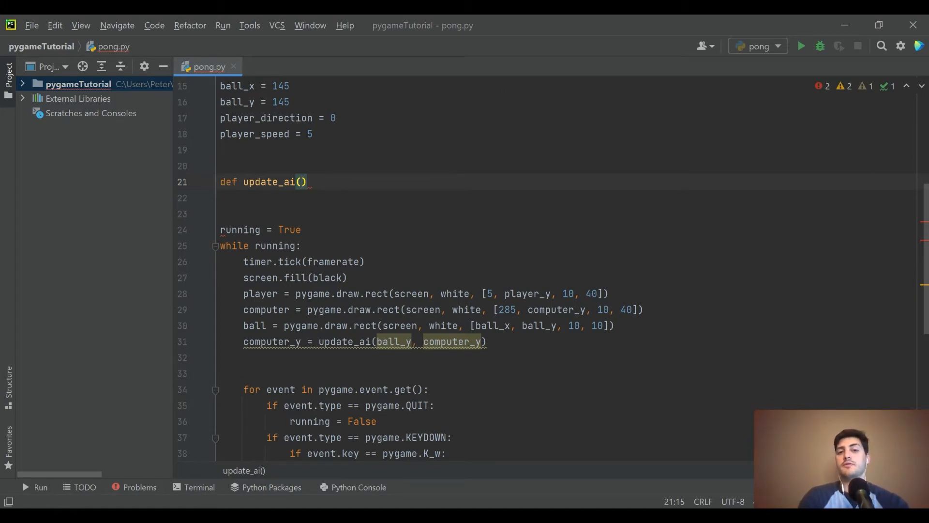
text(ball_y, computer_y)
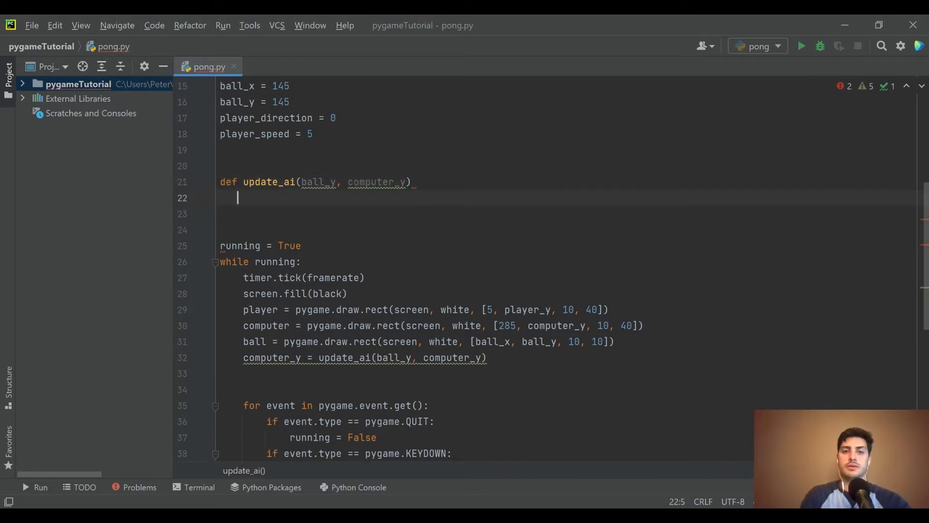
text(:)
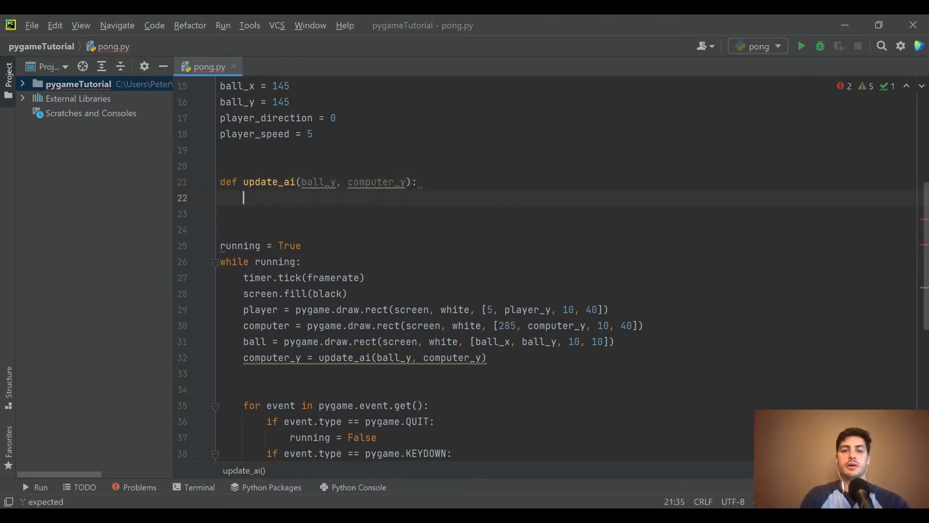
key(enter)
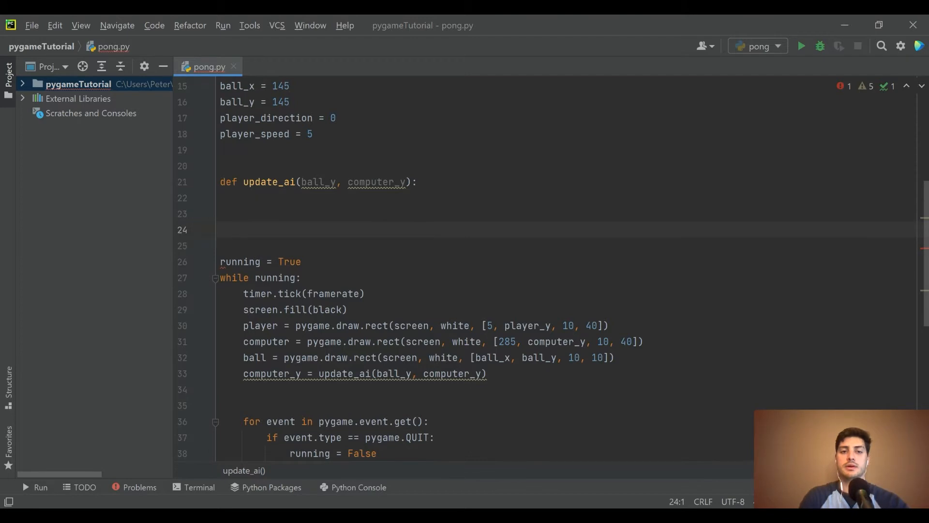
text(return computer_y)
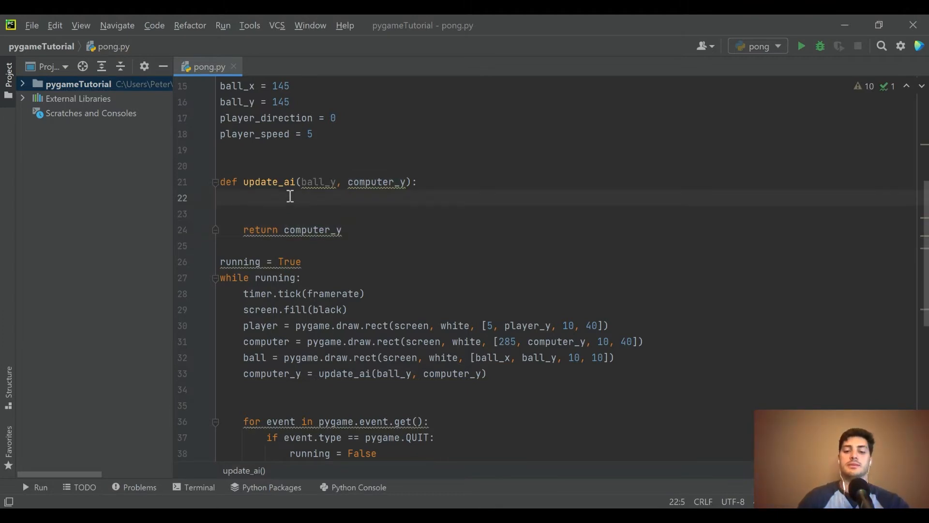
Step: Set computer_speed = 3 at the start of update_ai
click(243, 198)
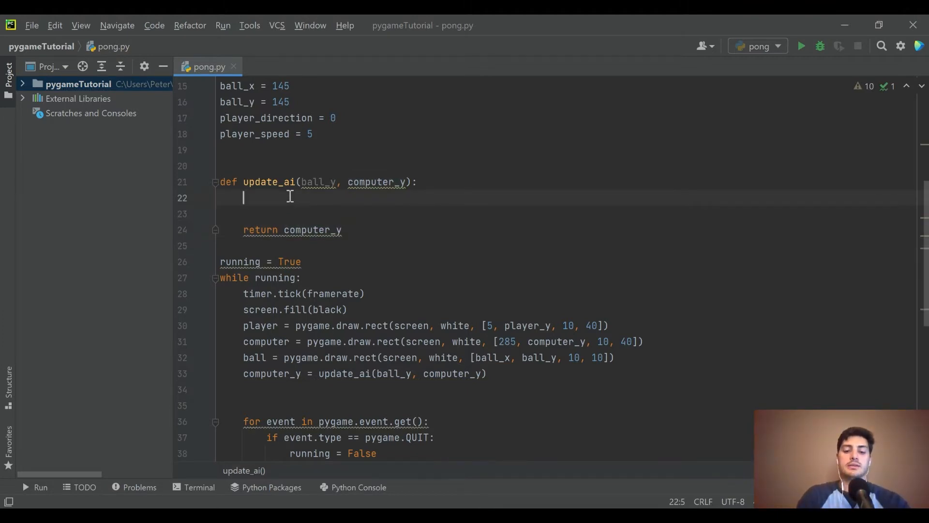
text(computer_speed =)
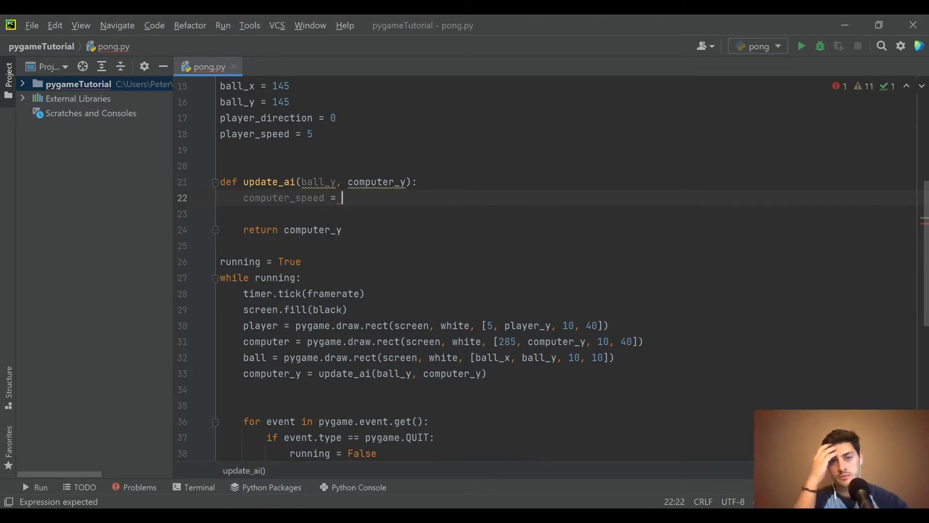
text(3)
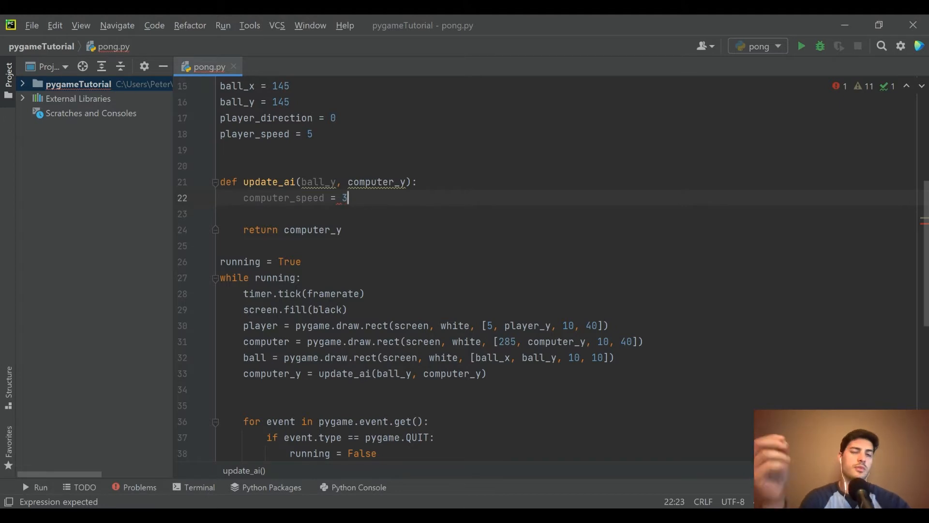
key(enter)
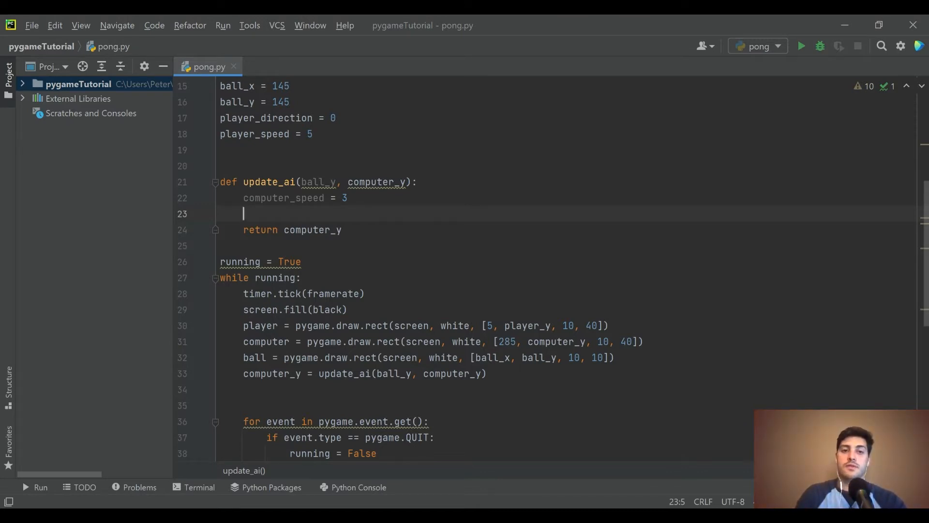
Step: Write the header if computer_y + 15 > ball_y + 5: below the speed line
text(if)
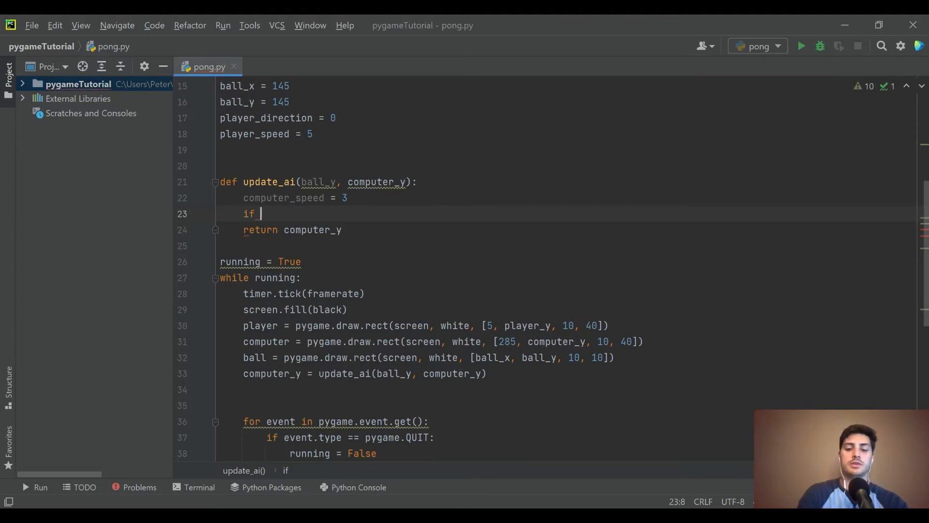
text(c)
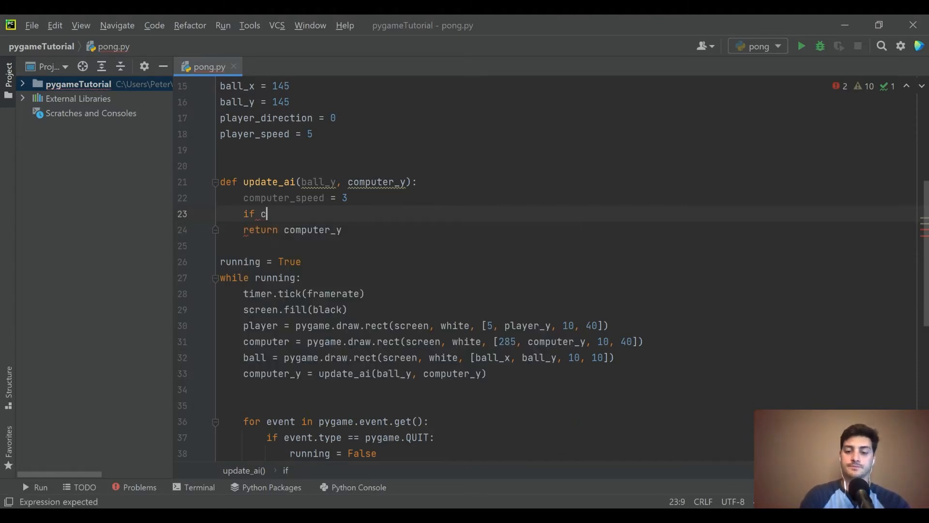
text(omputer_y +)
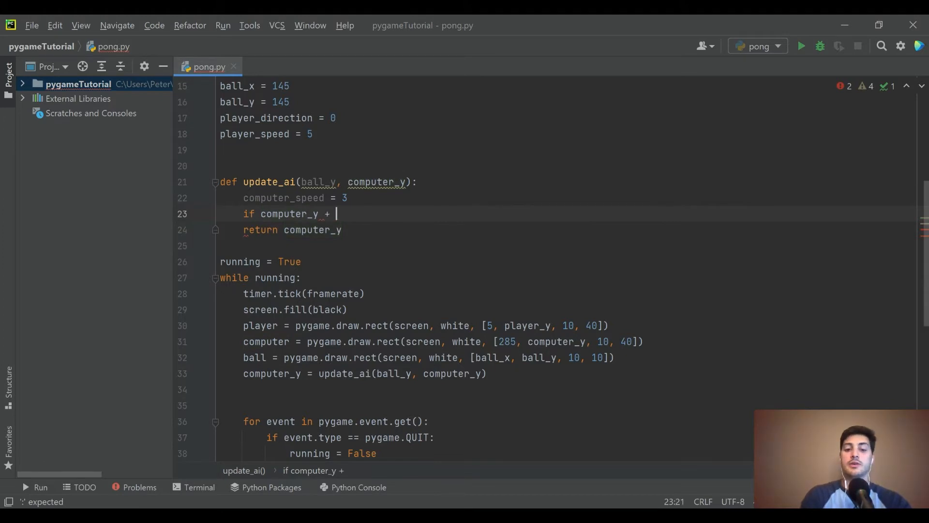
text(15)
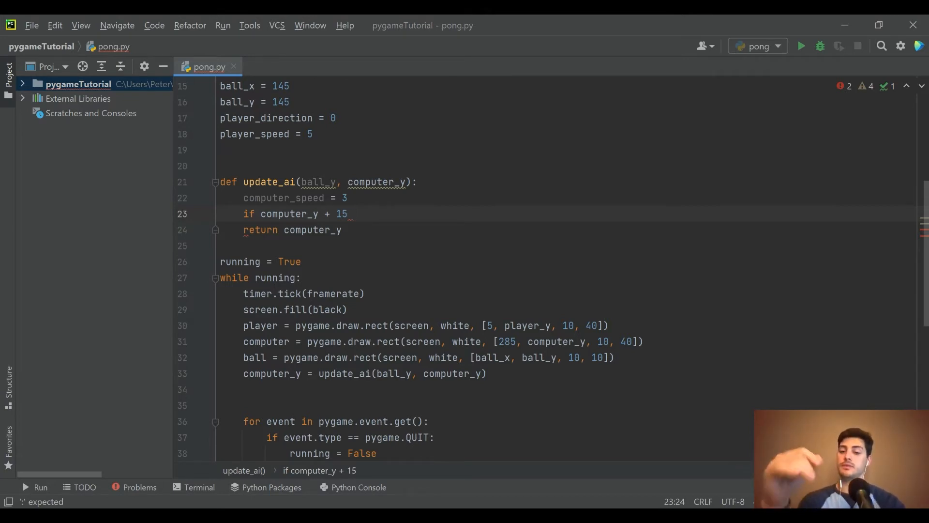
text(>)
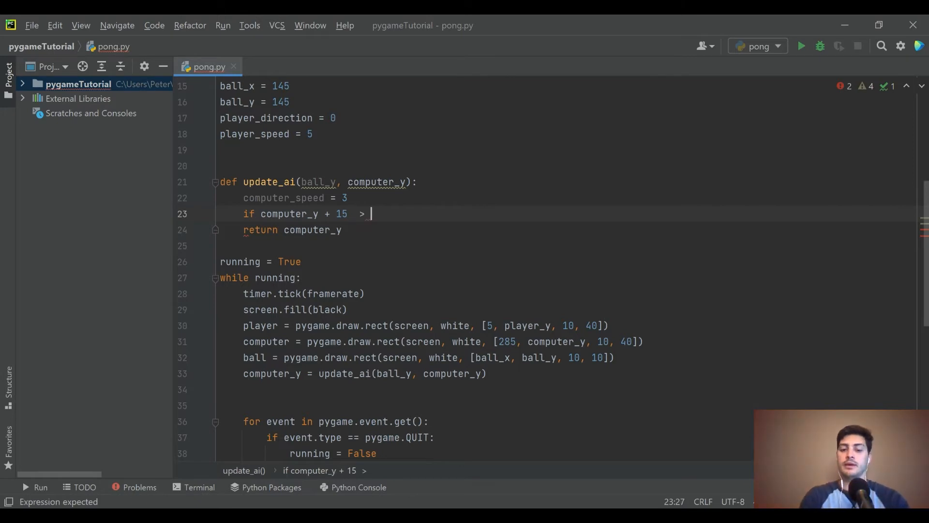
text(ball_y + 5)
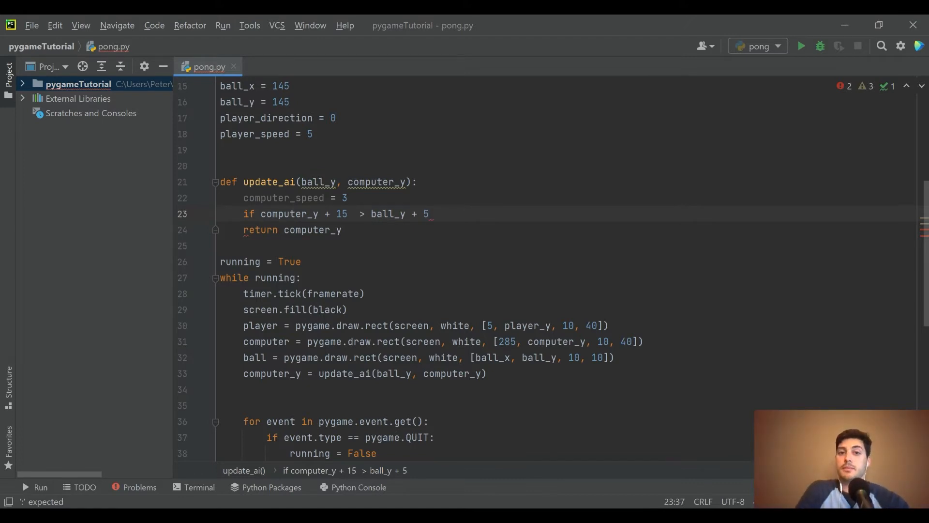
text(:)
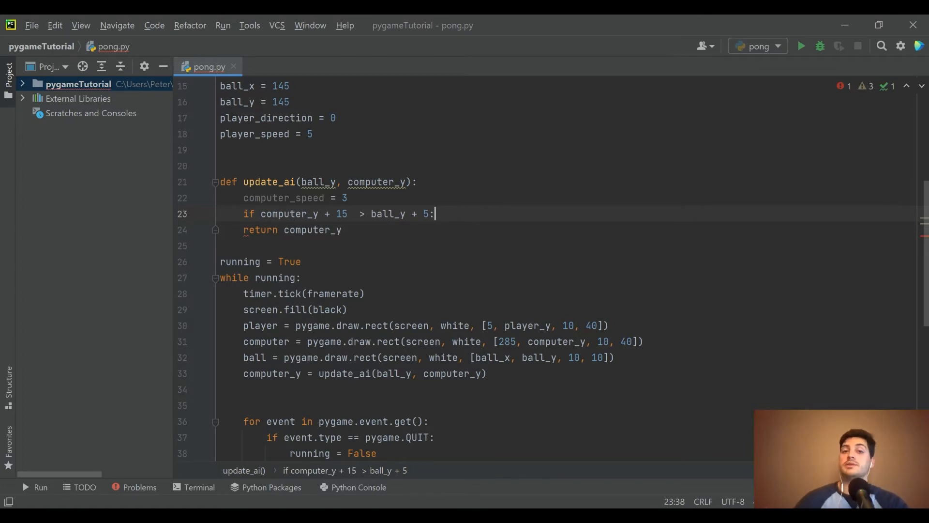
Step: Add computer_y -= computer_speed under the if, fixing the computer-y typo and a wrong else
text(comp)
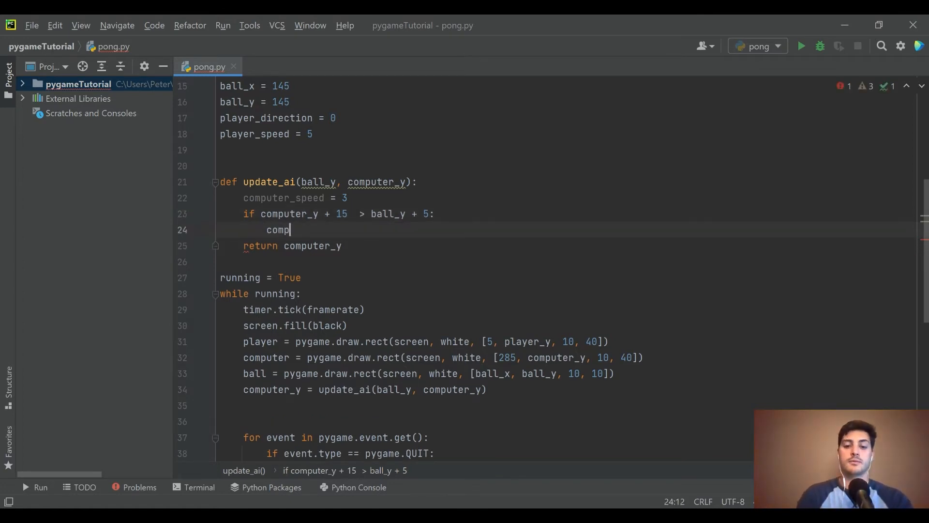
text(uter-y -)
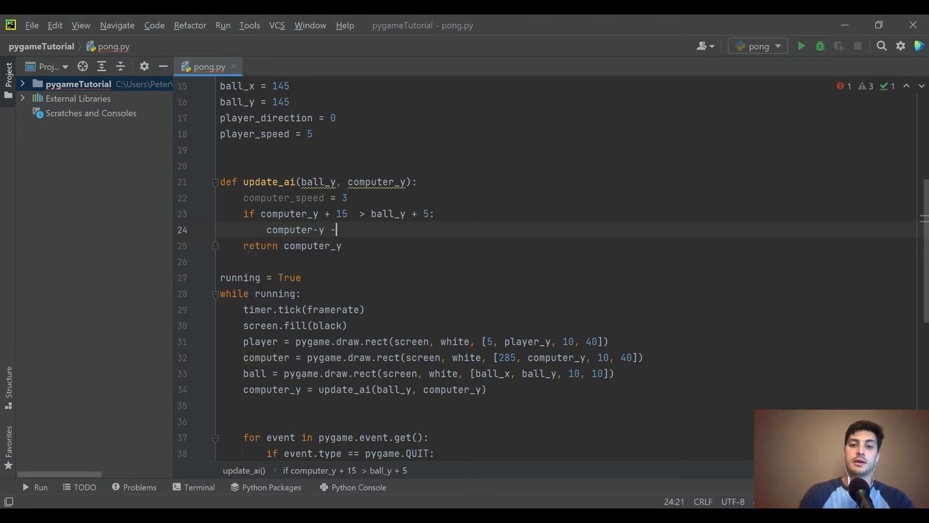
text(= computer_speed)
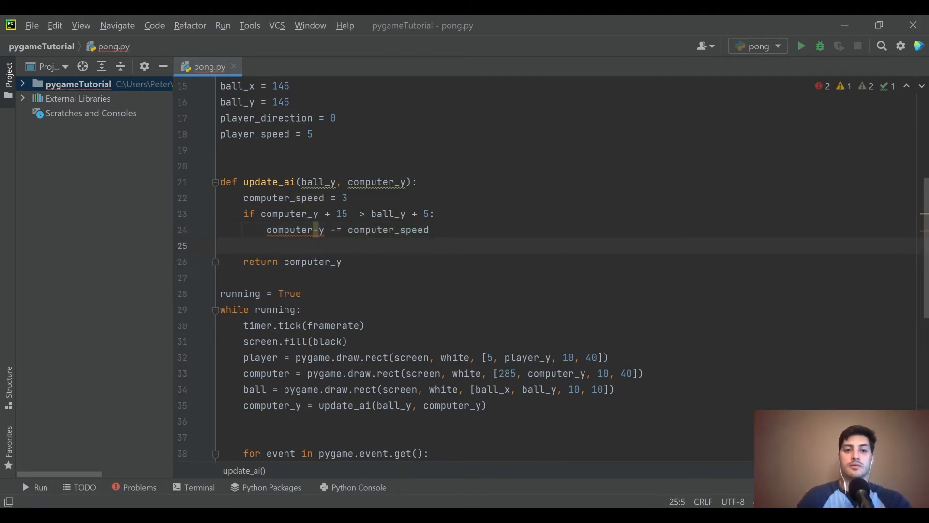
text(else)
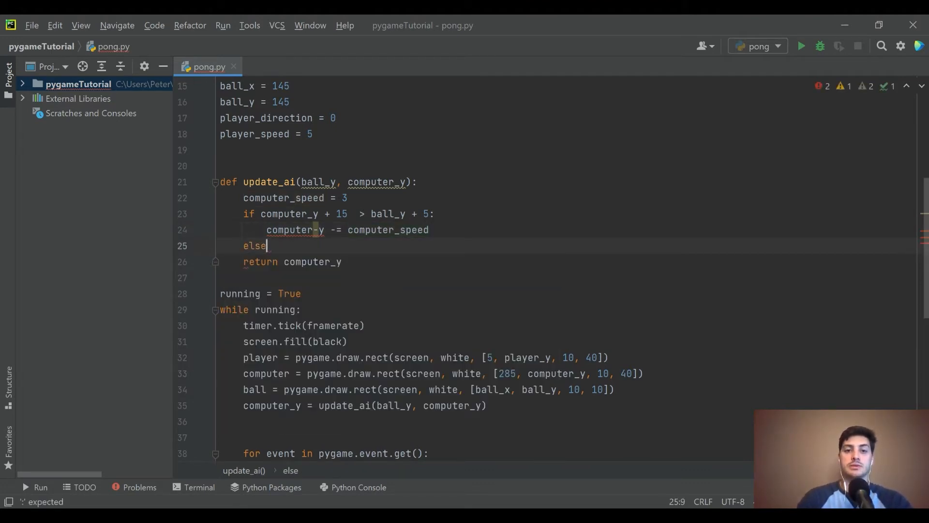
text(com)
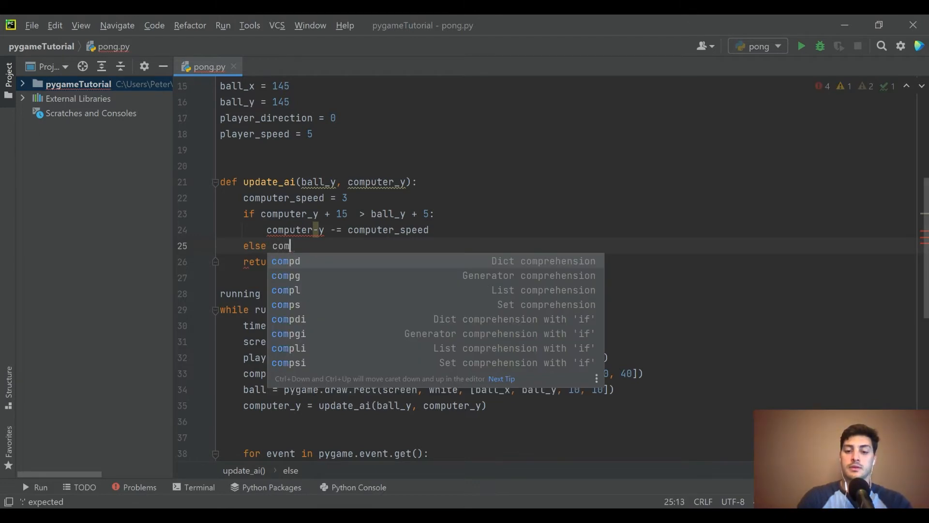
text(puter)
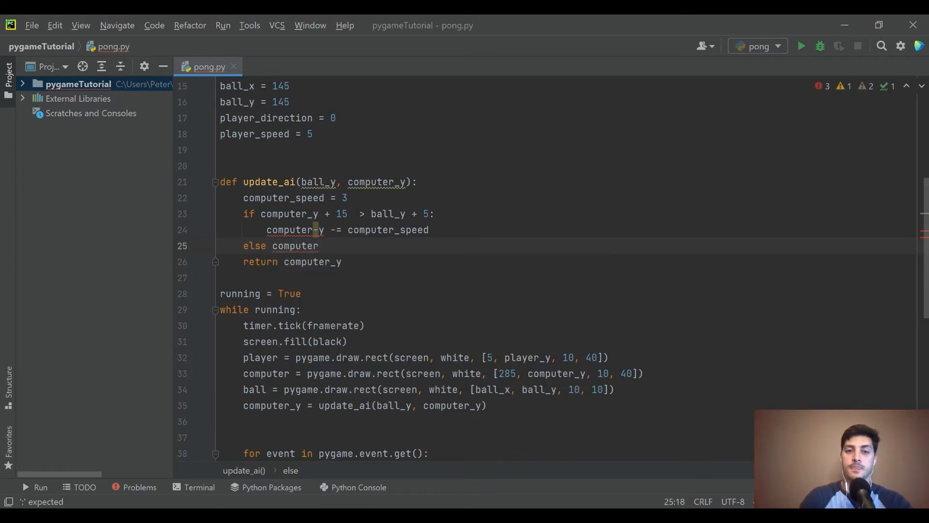
key(BackSpace)
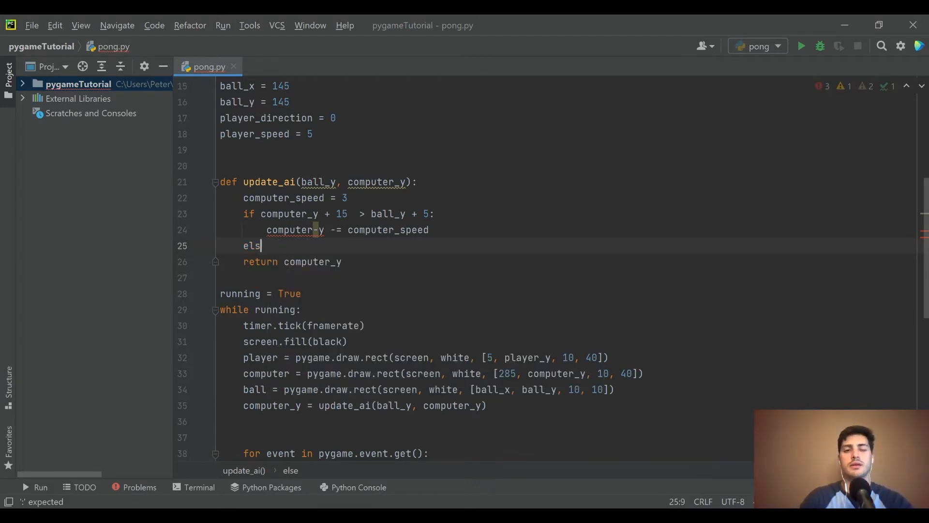
Step: Add elif computer_y + 15 < ball_y + 5: with computer_y += computer_speed
text(if computer_y)
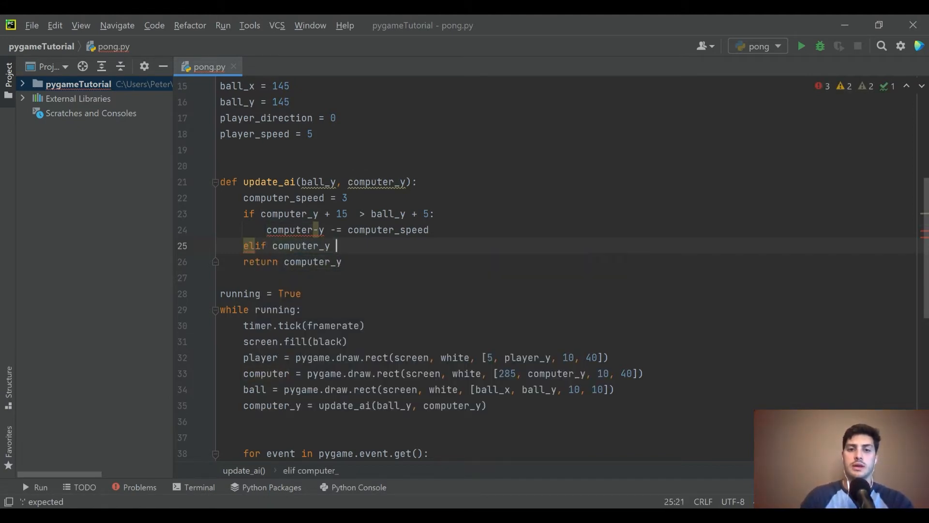
text(+ 15)
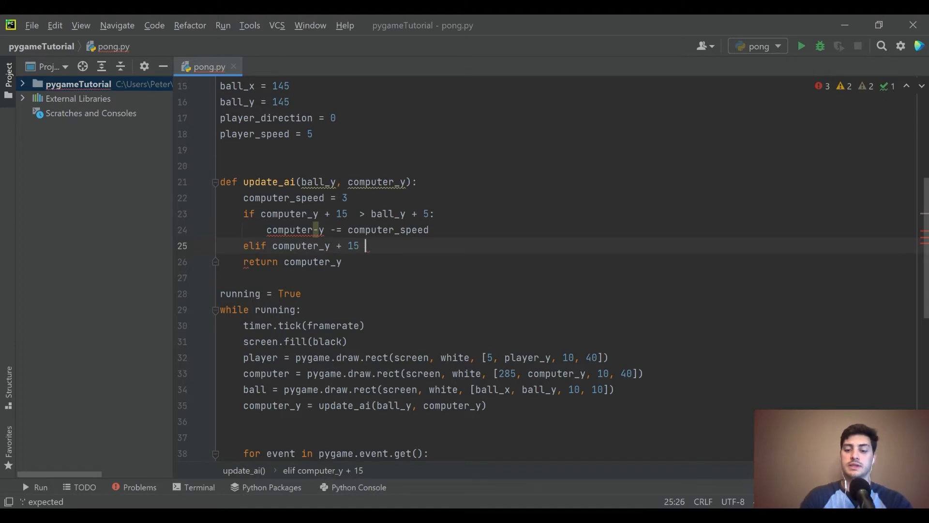
text(< ball_y + 5:)
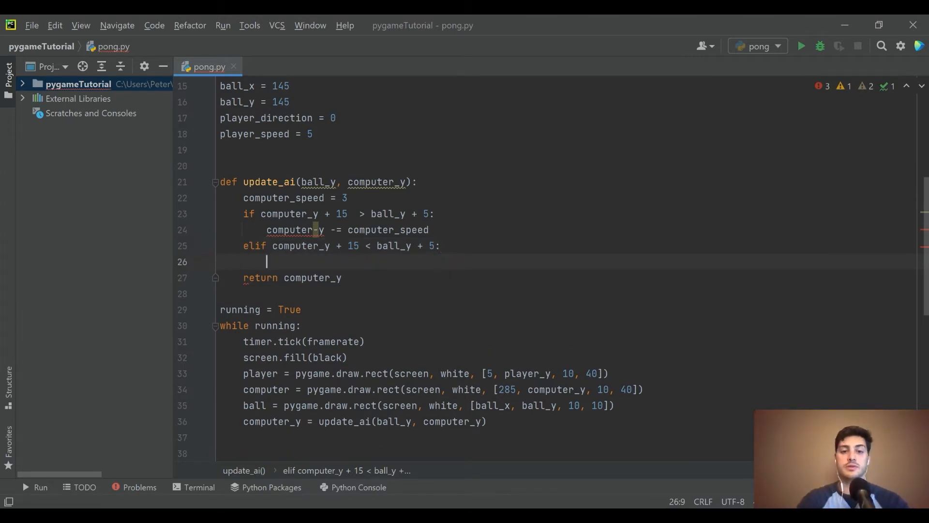
text(computer_y +=)
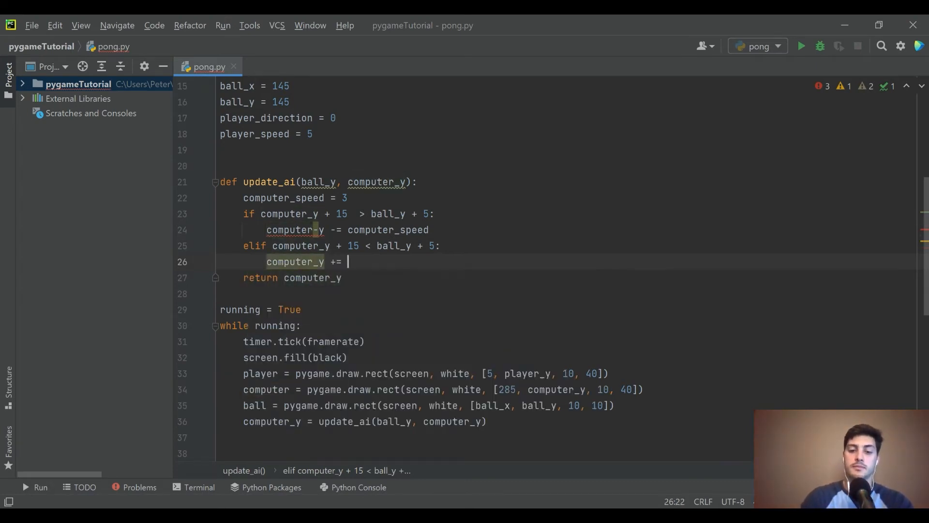
text(comp)
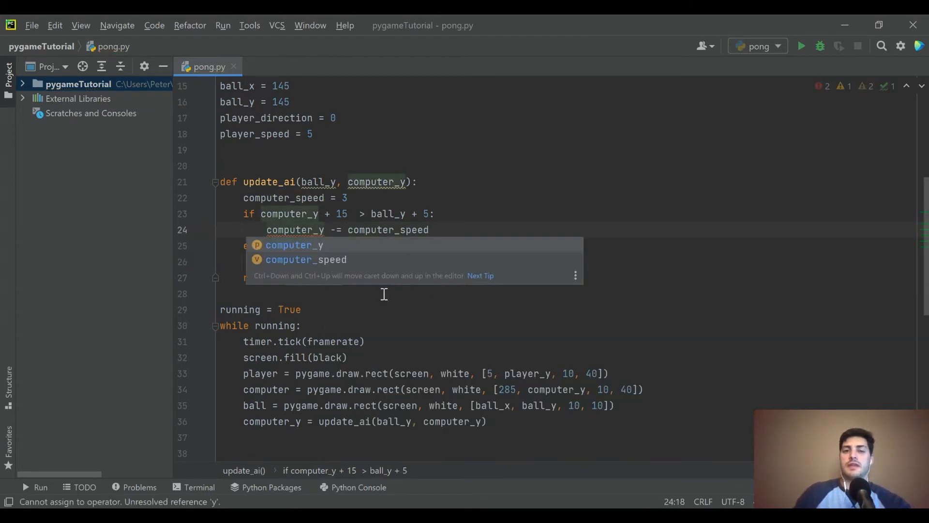
text(y)
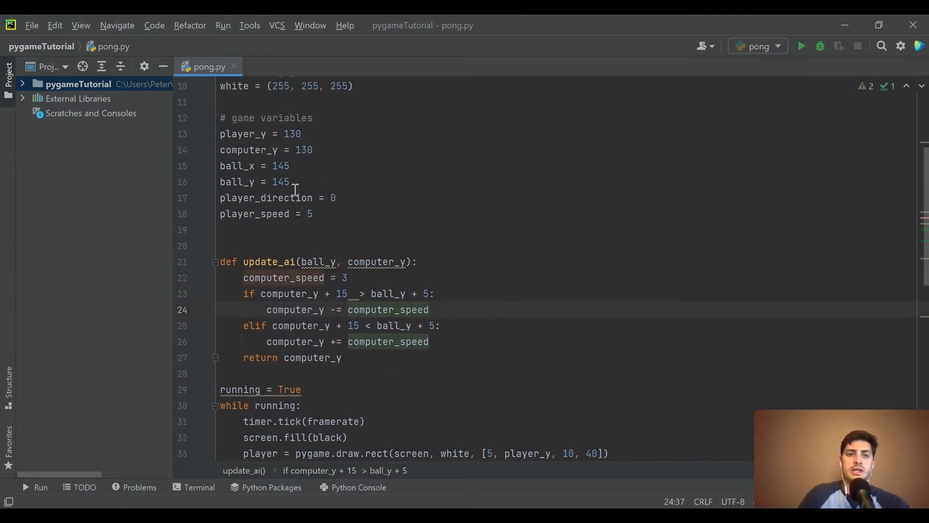
Step: Set starting ball_y to 0, run the game to watch the AI paddle, close it, and restore 145
double_click(281, 181)
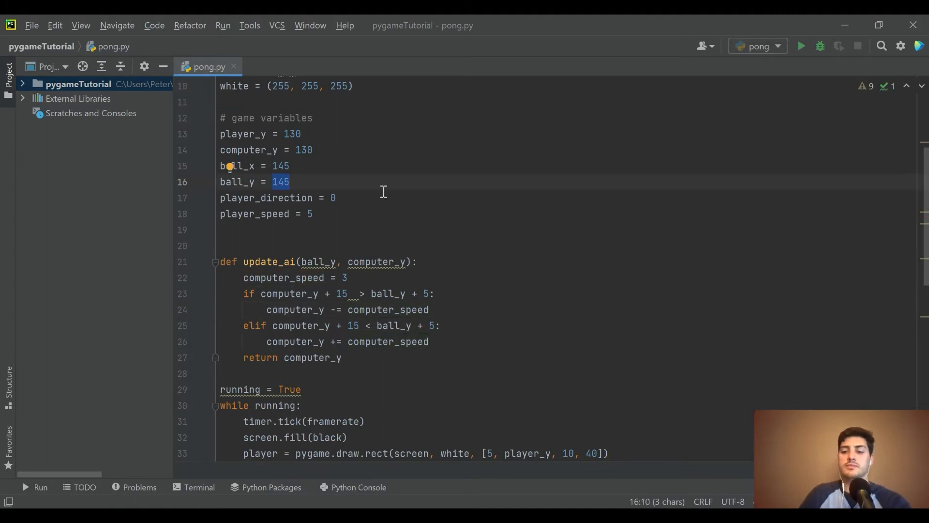
text(0)
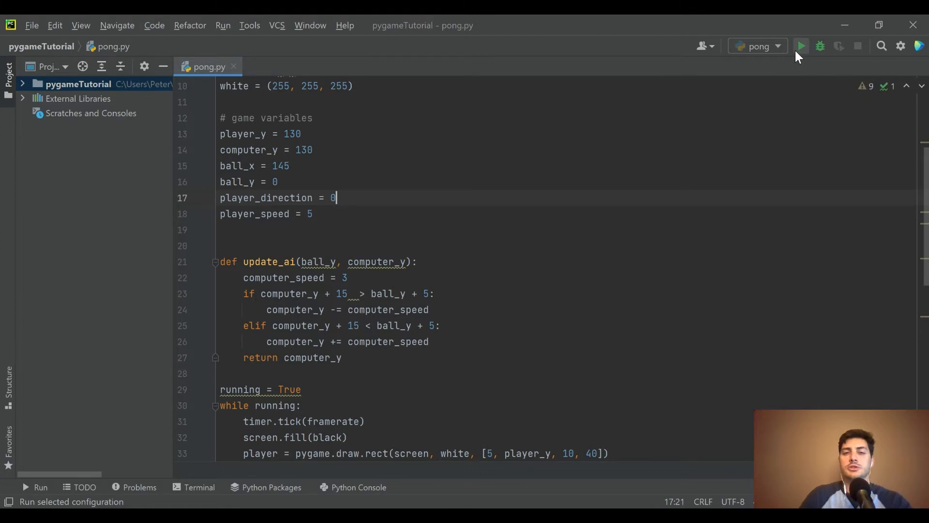
click(800, 45)
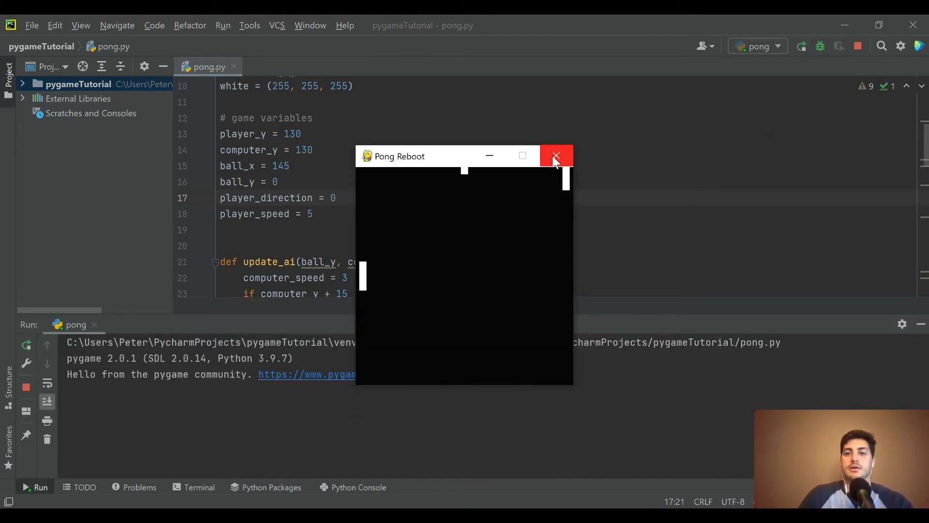
click(556, 155)
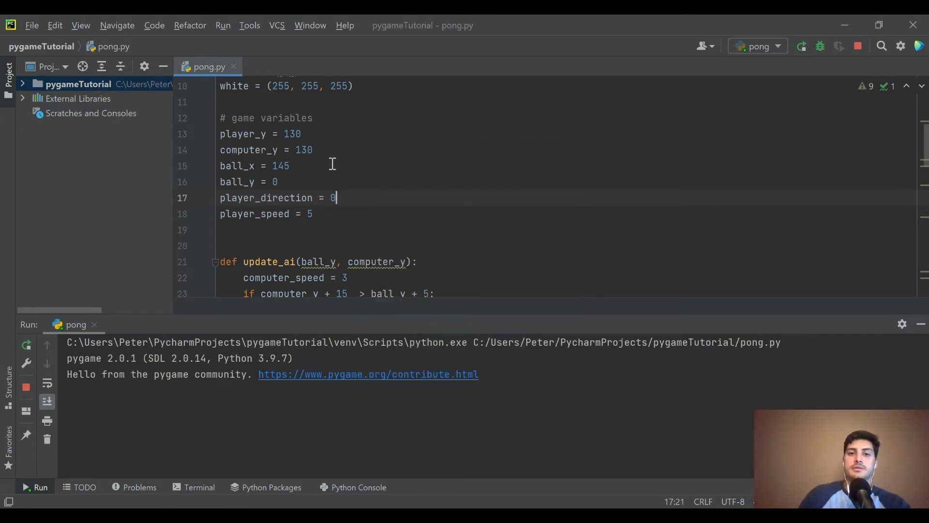
text(14)
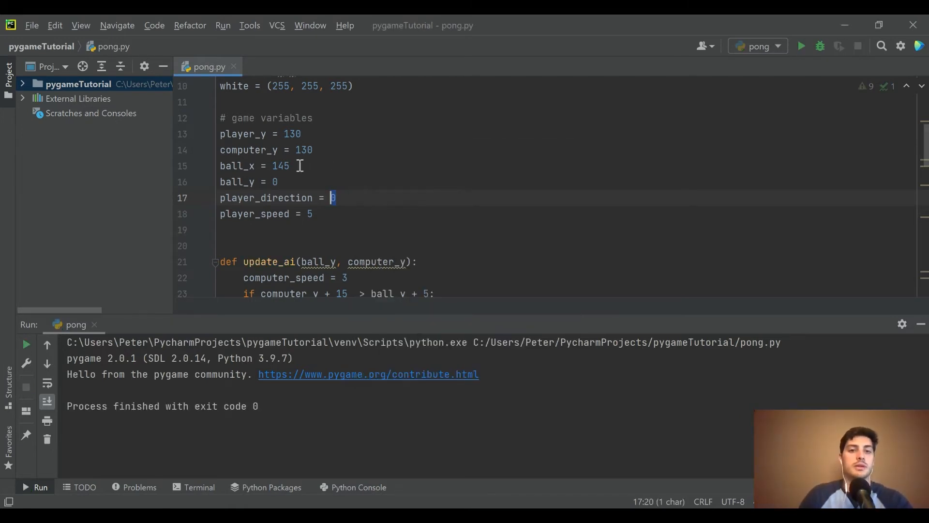
text(145)
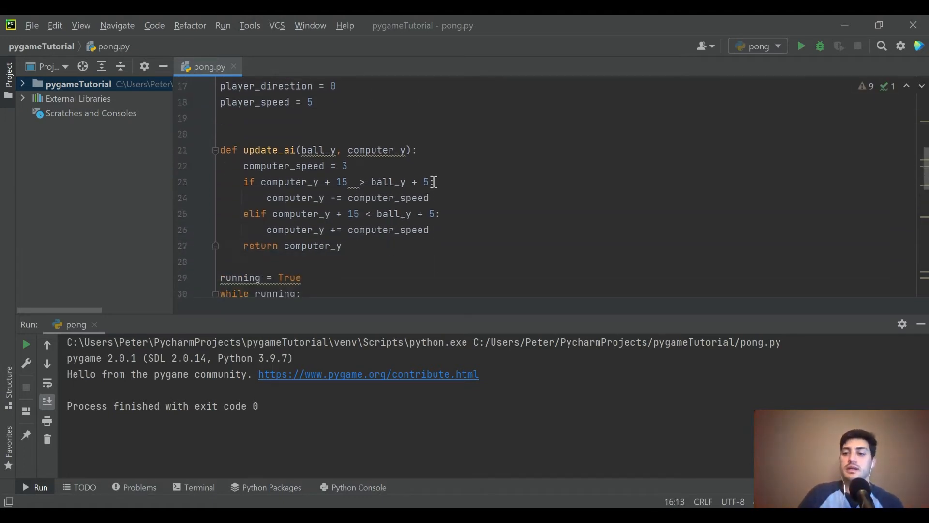
Step: Call update_ball() in the while loop below the update_ai line
scroll(down, 3)
text(computer_y = )
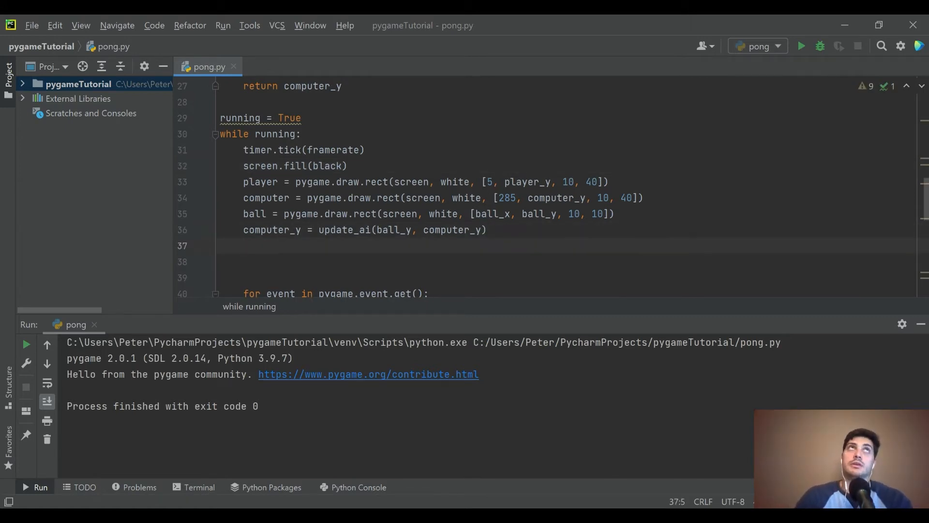
text(updat)
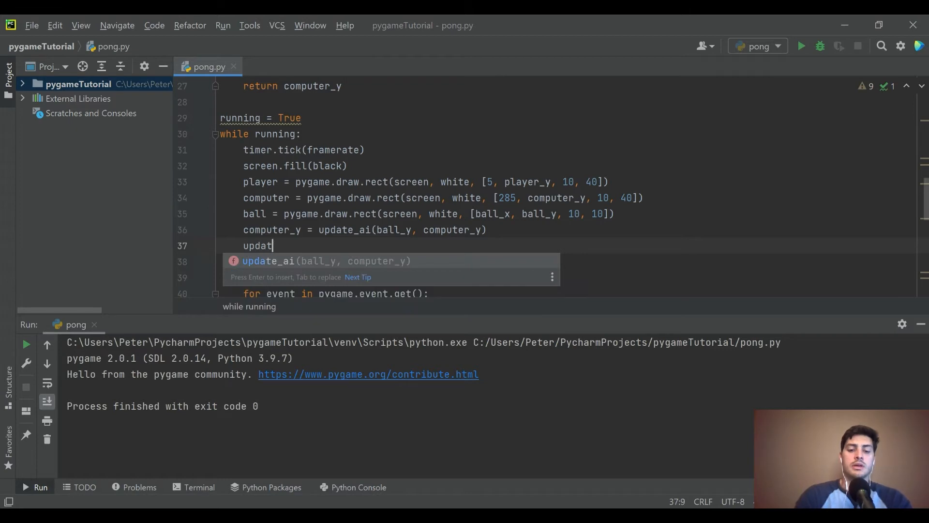
text(e_ball():)
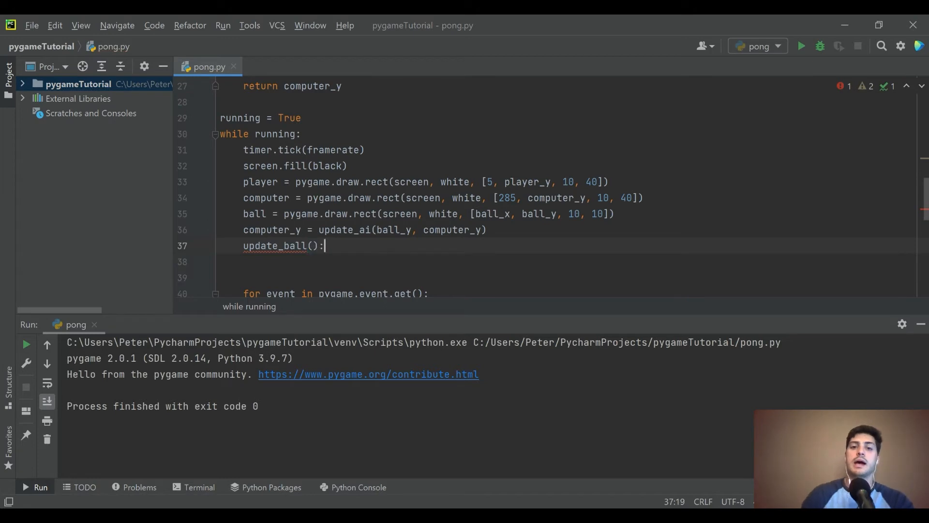
key(Backspace)
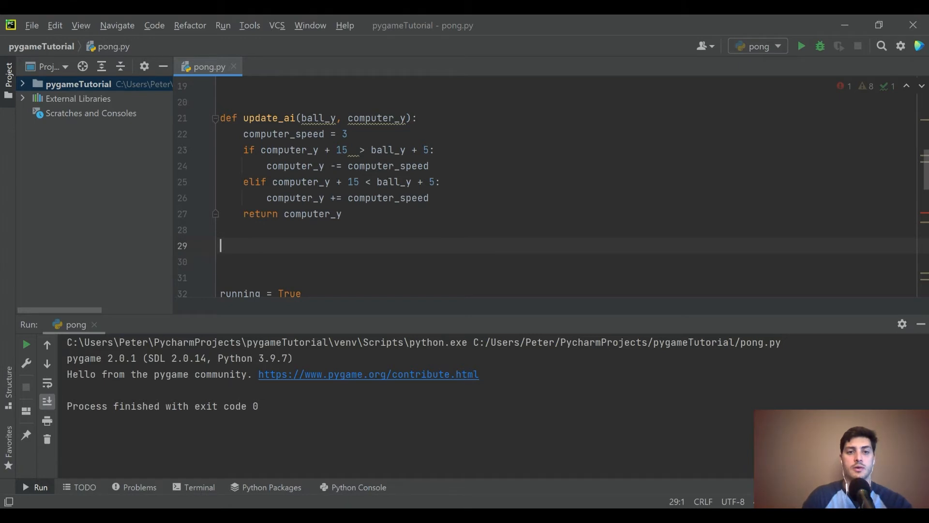
Step: Define def update_ball(): with condition if ball_x_direction == 1 and ball_x < 290:
text(def update)
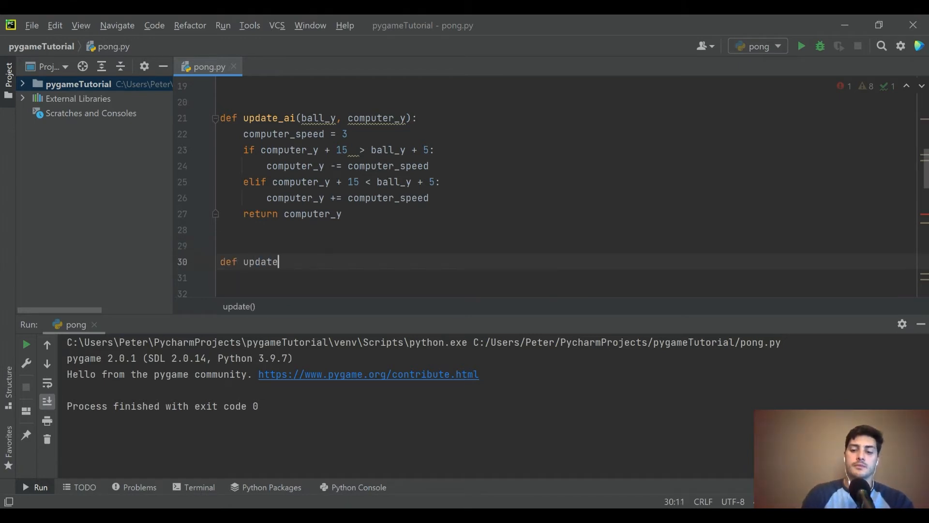
text(_ball)
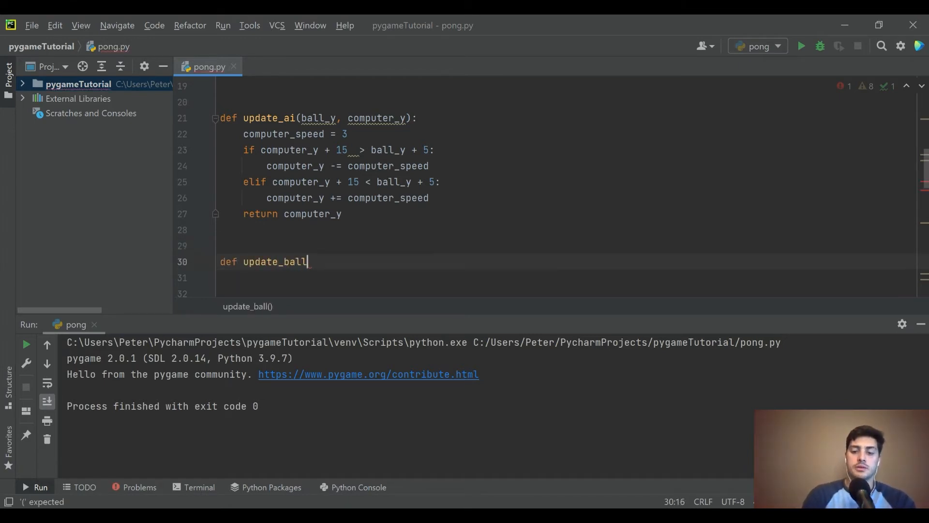
text(():)
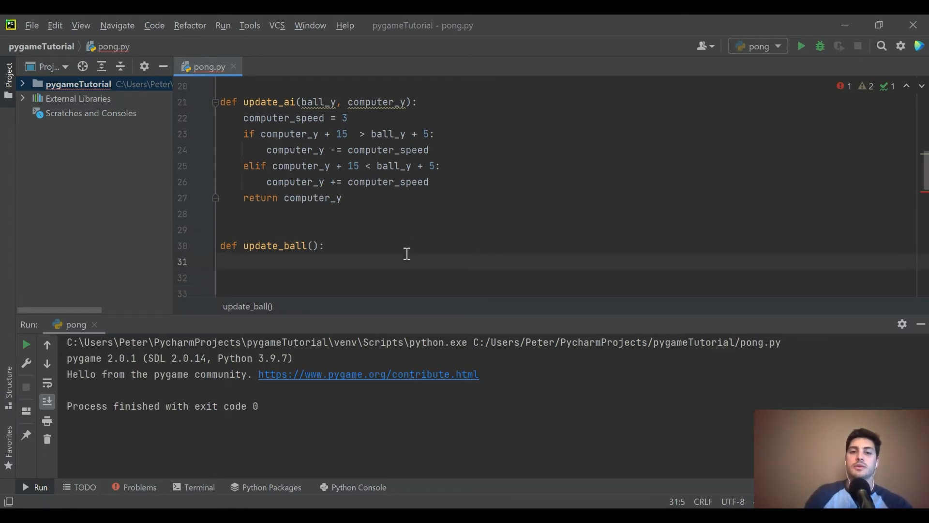
scroll(down, 3)
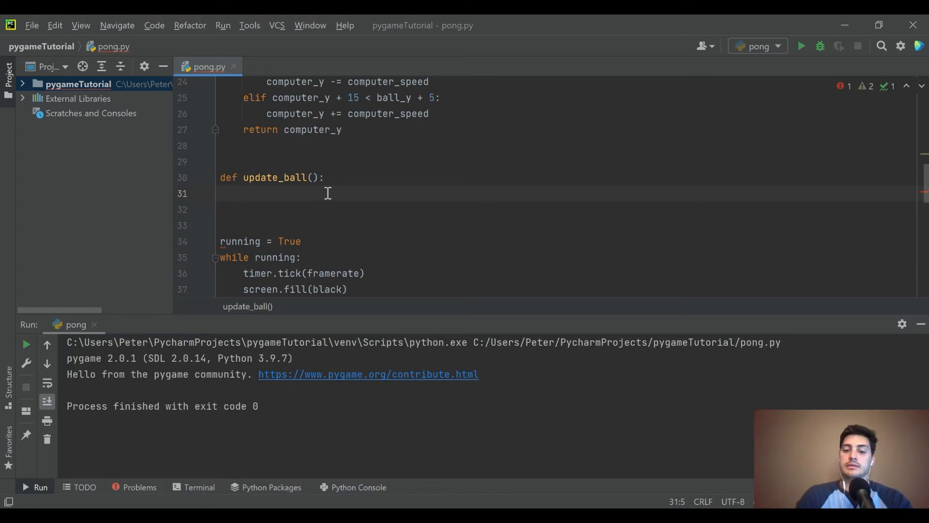
text(if)
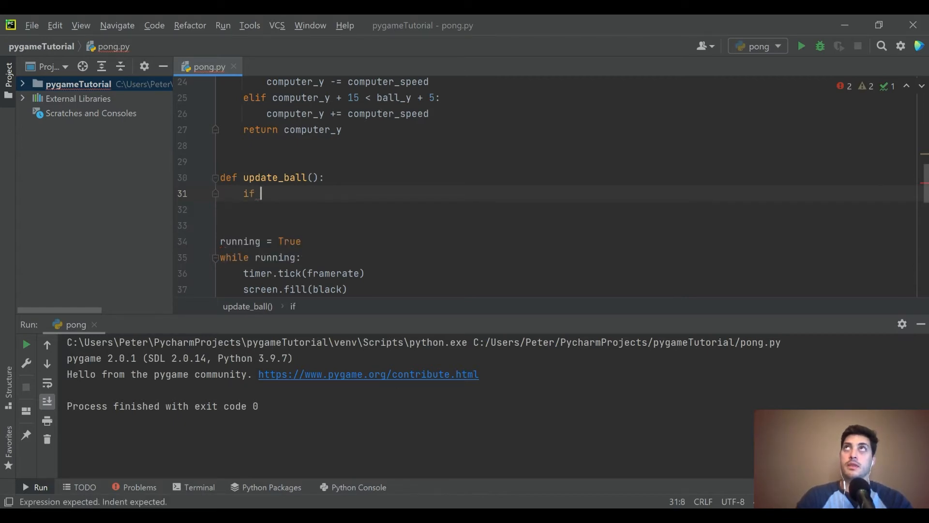
text(ball_x_)
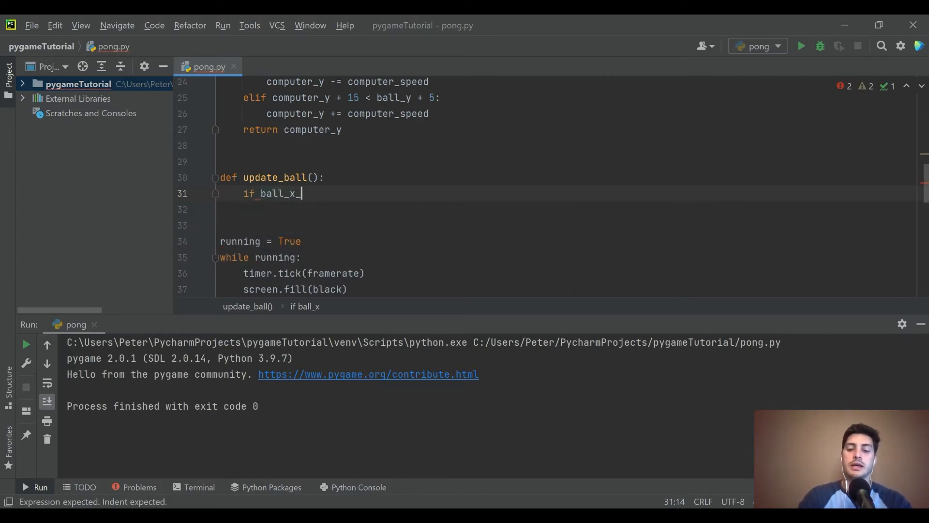
text(direction)
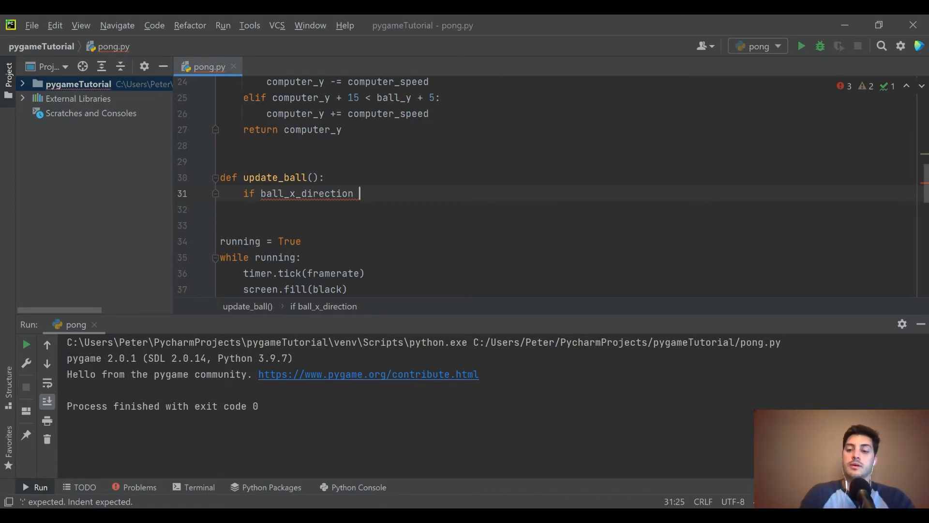
text(== 1 and)
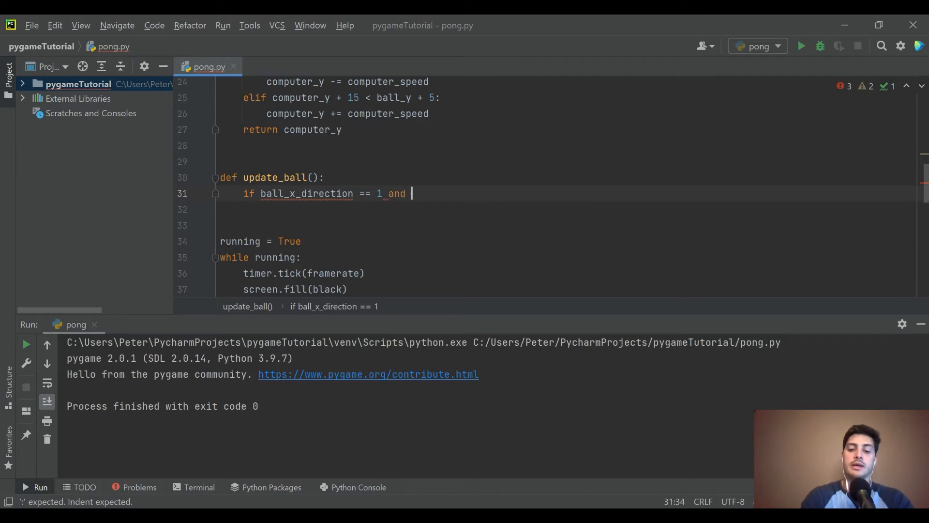
text(ball_x <)
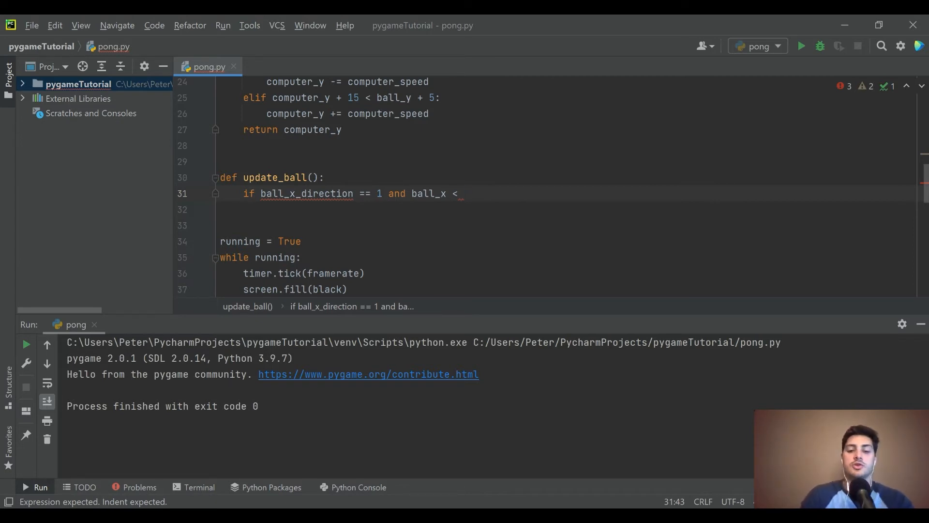
text(290:)
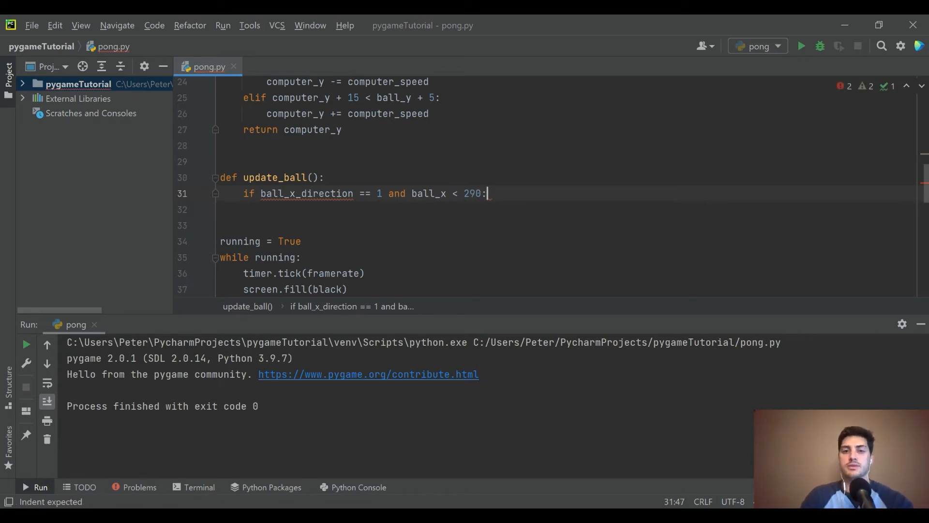
Step: Make that condition's body ball_x += ball_speed
key(Enter)
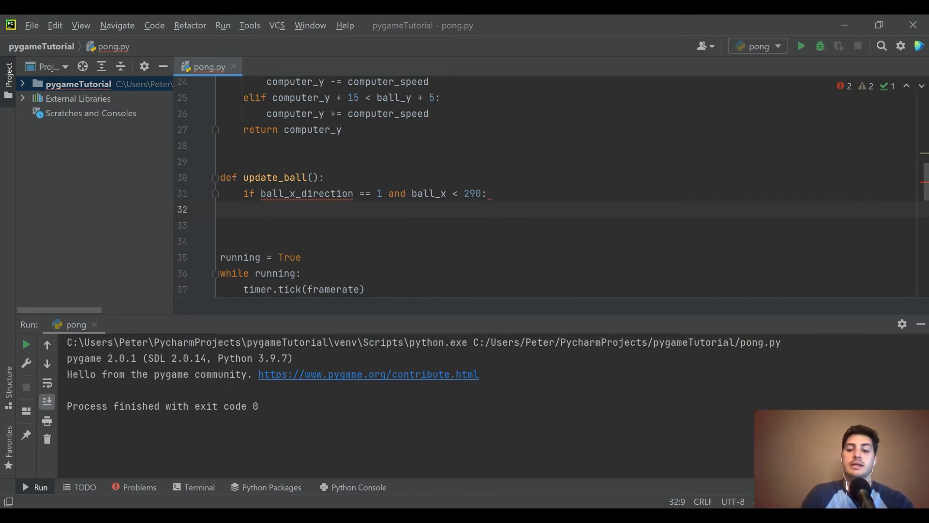
text(b)
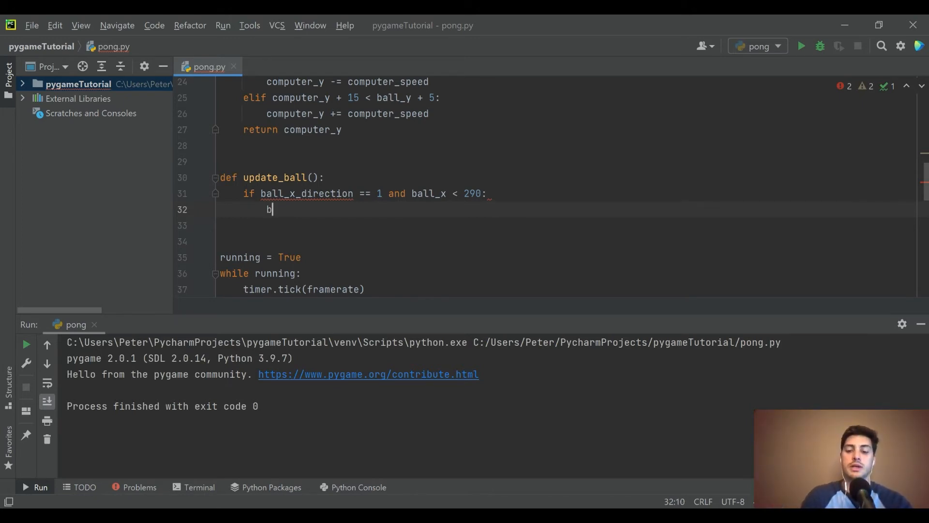
text(all_x +=)
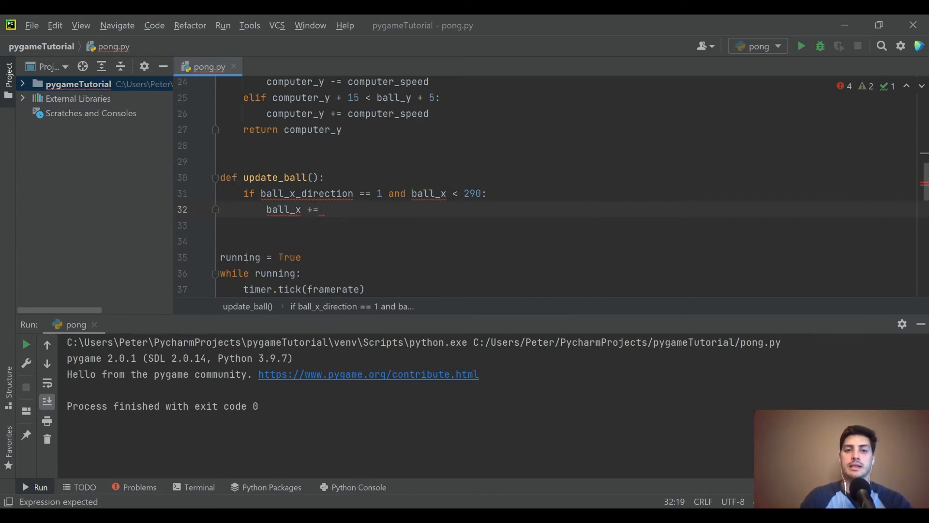
text(ba)
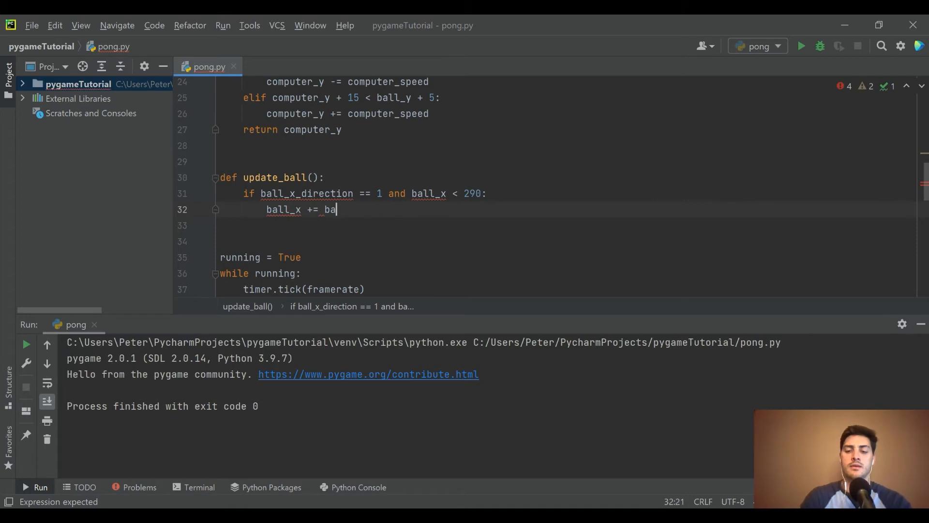
text(ll_speed)
click(277, 177)
text(b)
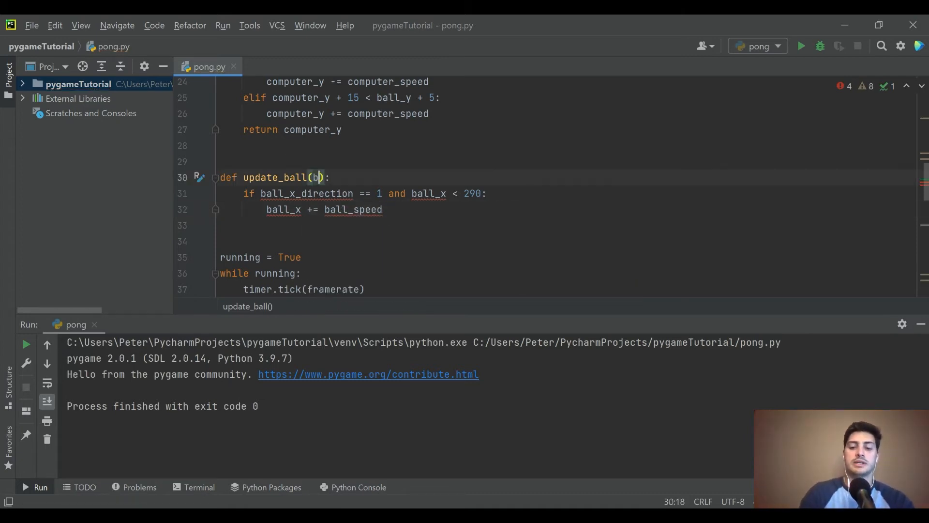
Step: Give update_ball parameters ball_x_direction, ball_y_direction, ball_x, ball_y, ball_speed
text(all_x_di)
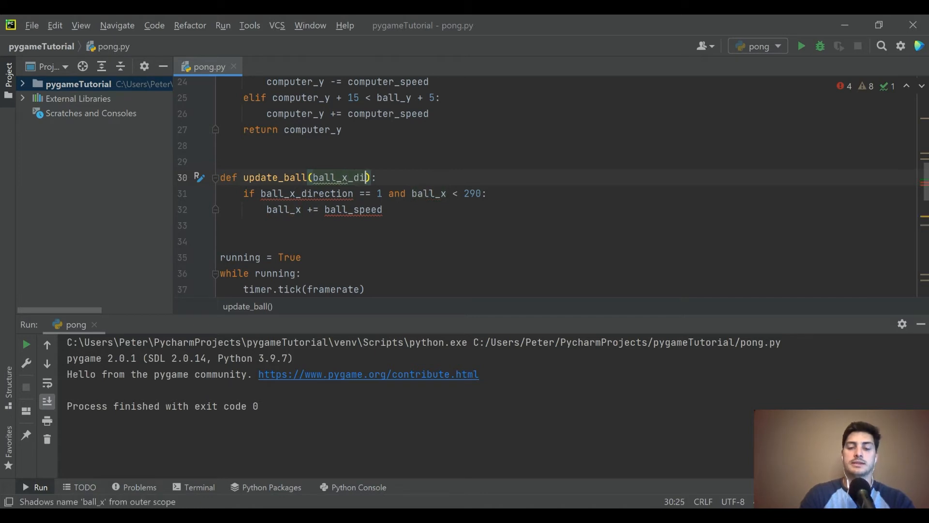
text(rection)
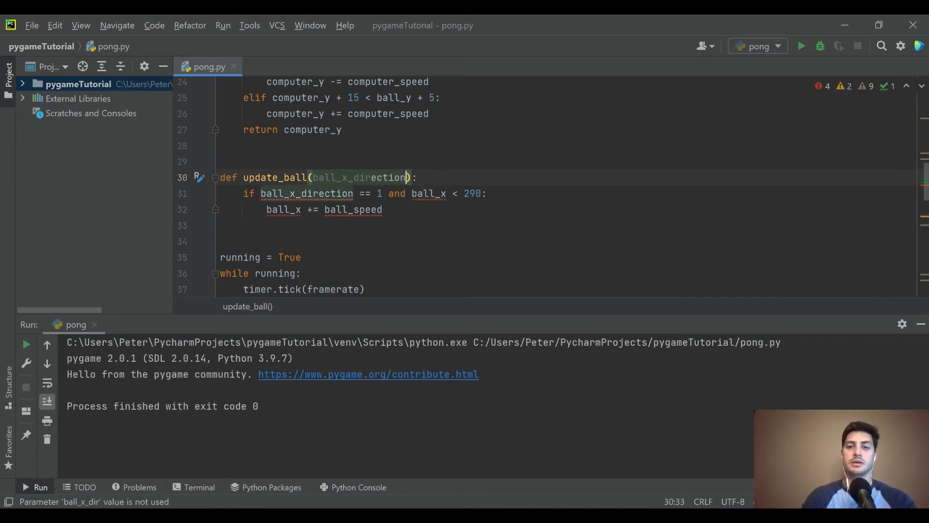
text(, ball_y_direction, ball_x, ball_y)
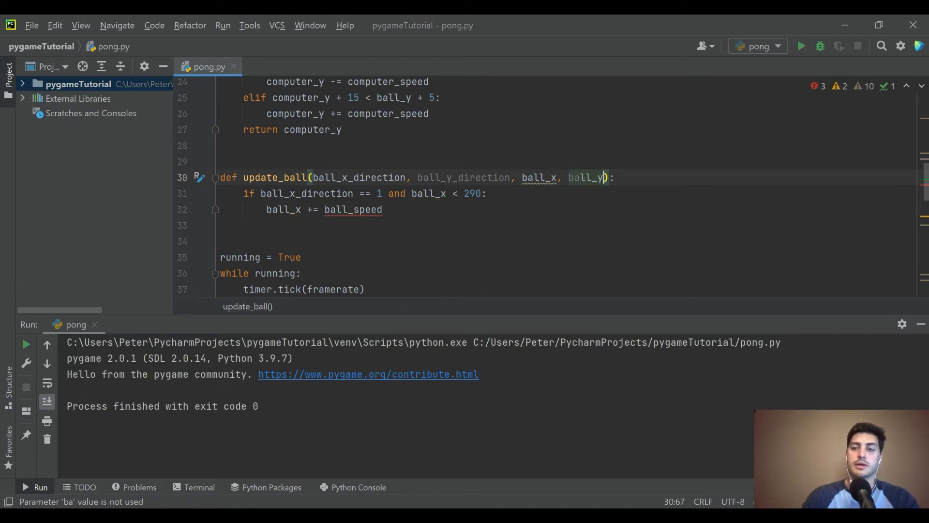
text(, ball_speed)
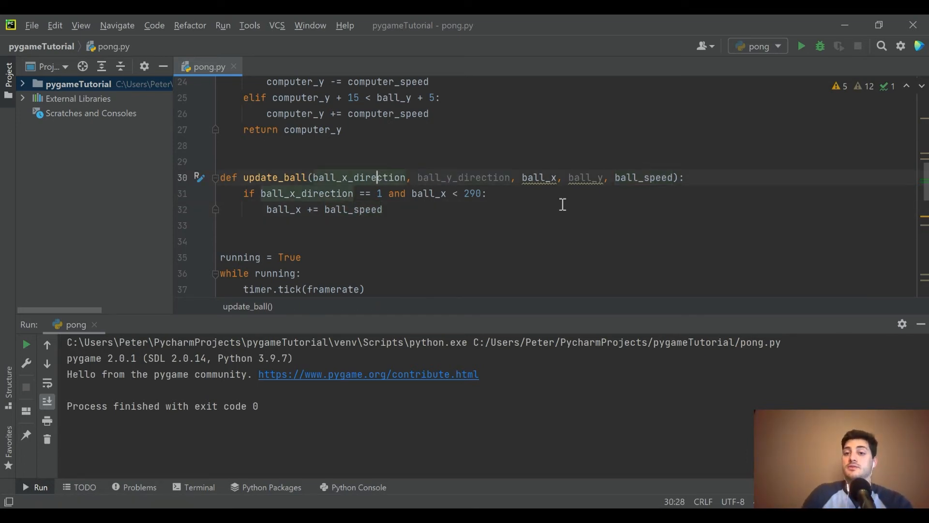
click(384, 209)
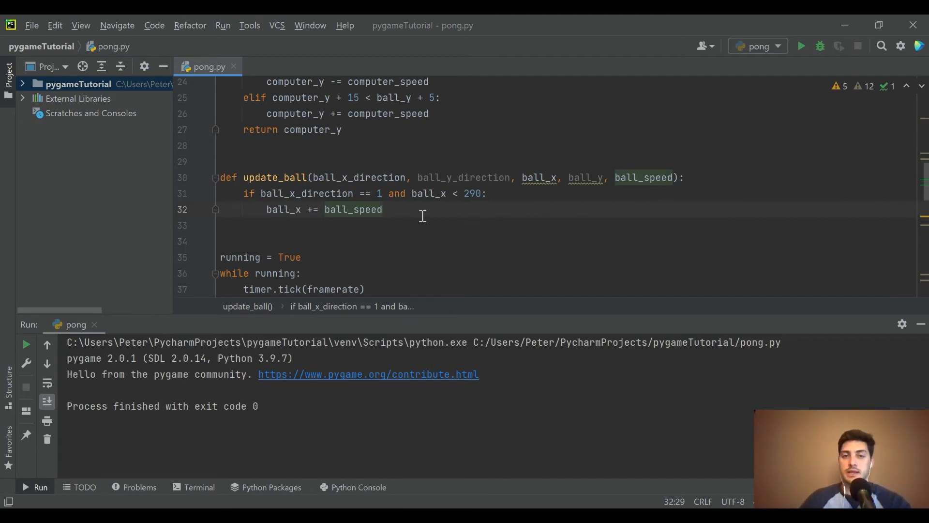
scroll(down, 3)
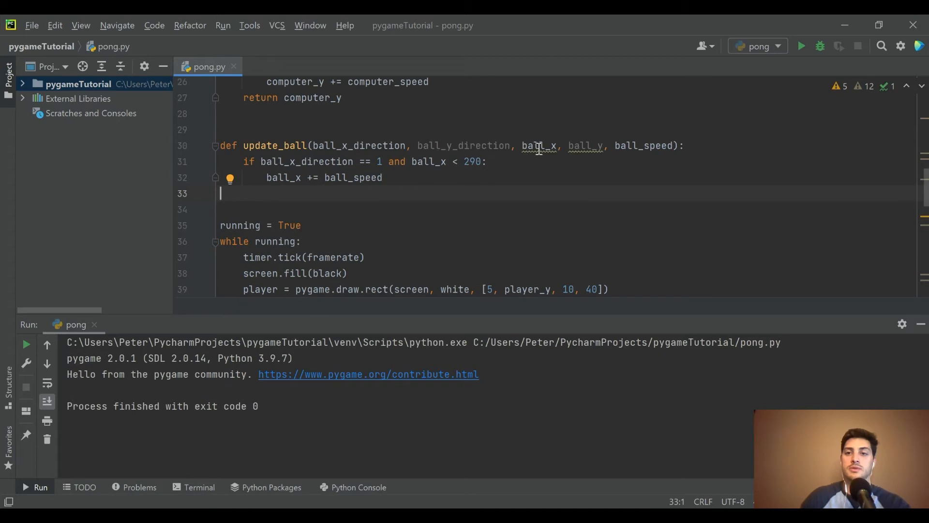
mouse_move(319, 177)
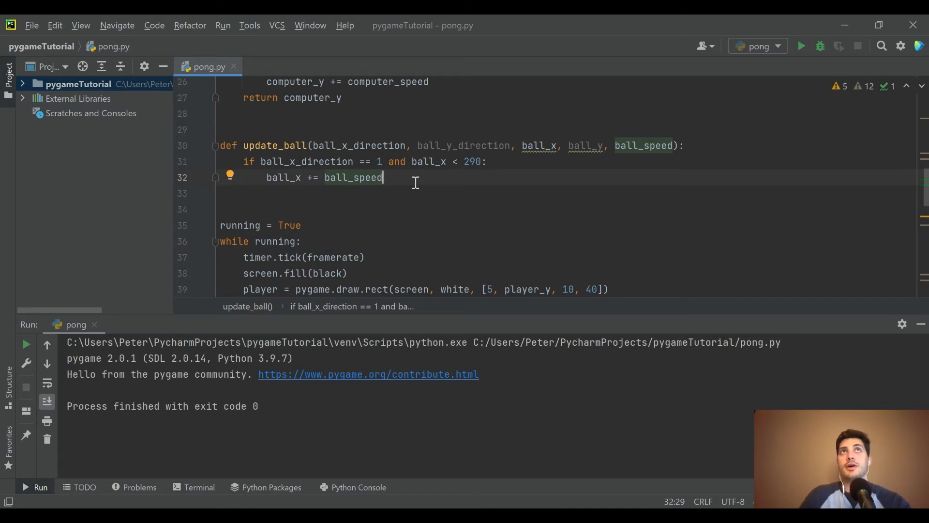
key(enter)
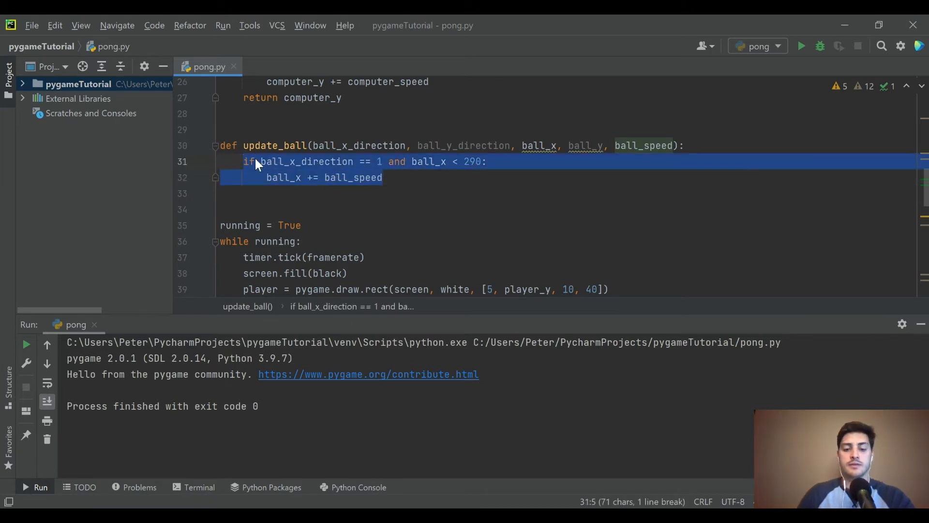
Step: Duplicate the block for ball_x_direction == -1 and ball_x > 0, subtracting ball_speed
key(ctrl+d)
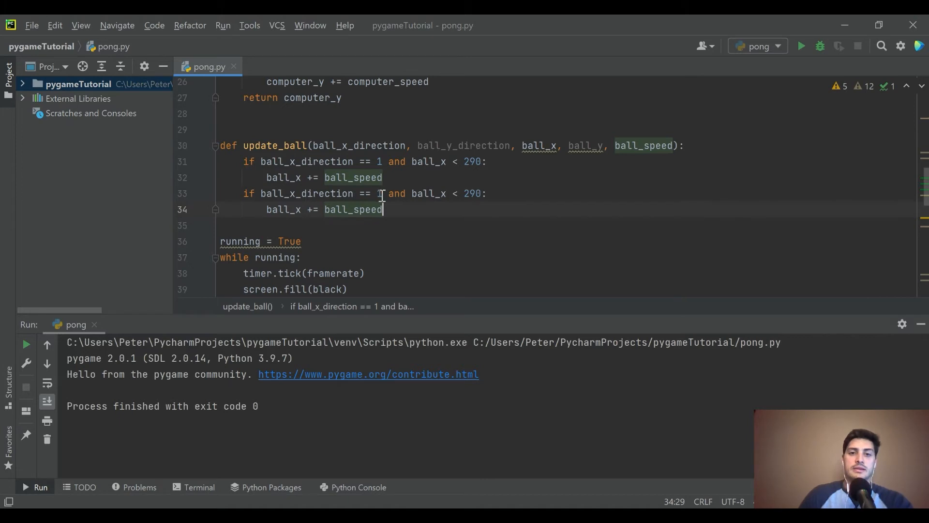
text(-)
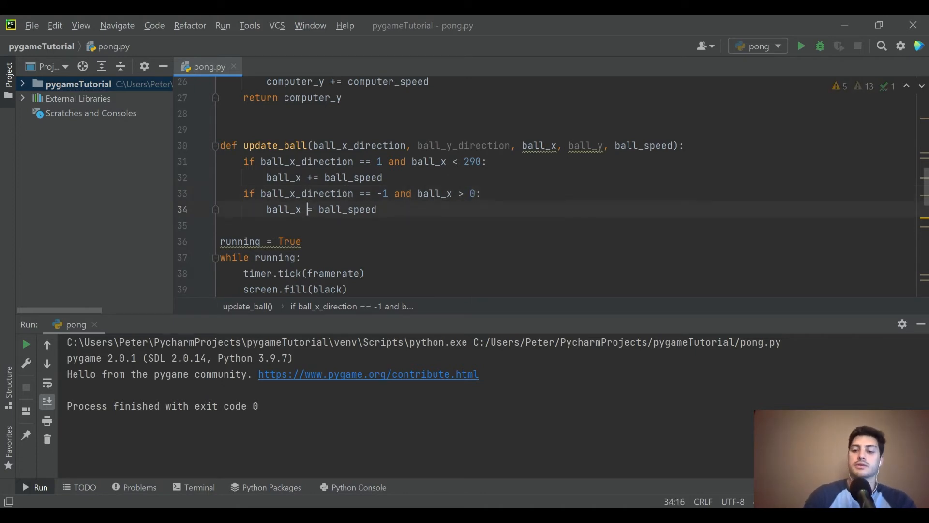
text(-)
click(568, 226)
text(if)
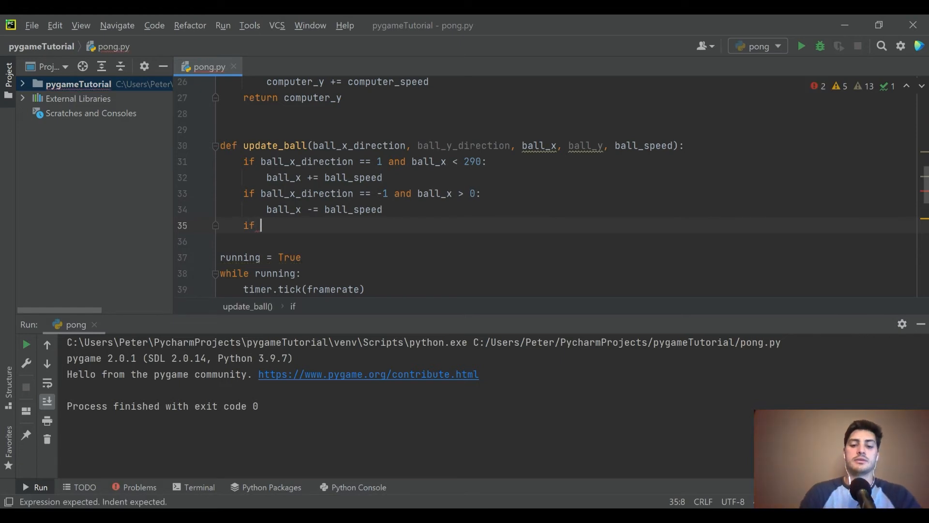
Step: Start an if ball_y_direction line at the end of update_ball
text(ball_y_d)
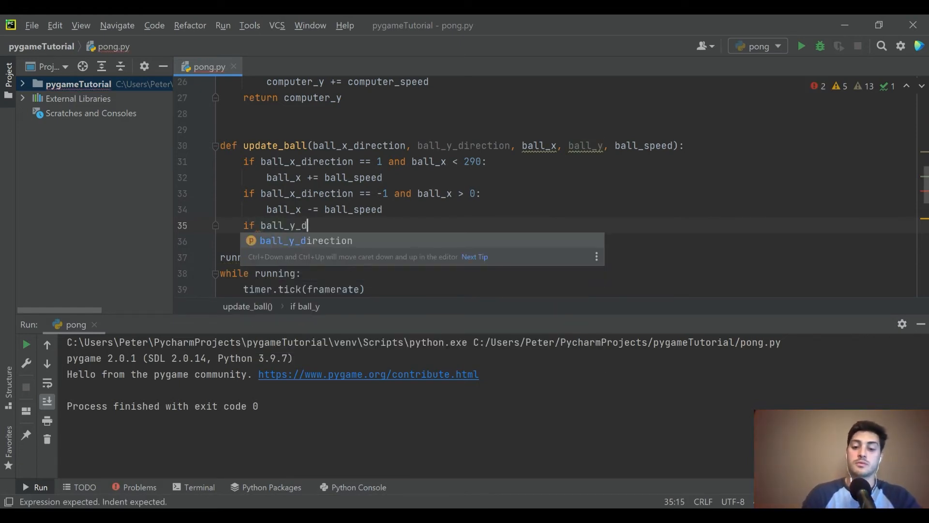
key(Tab)
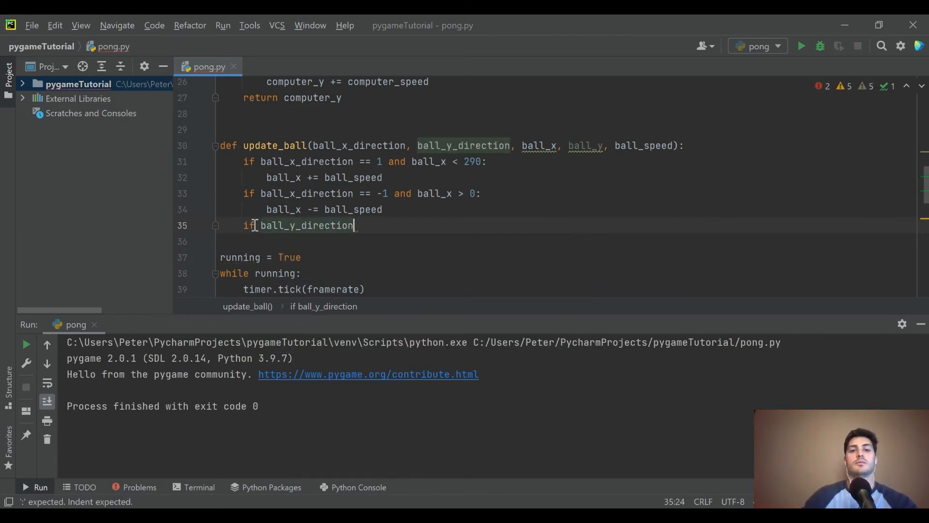
click(384, 209)
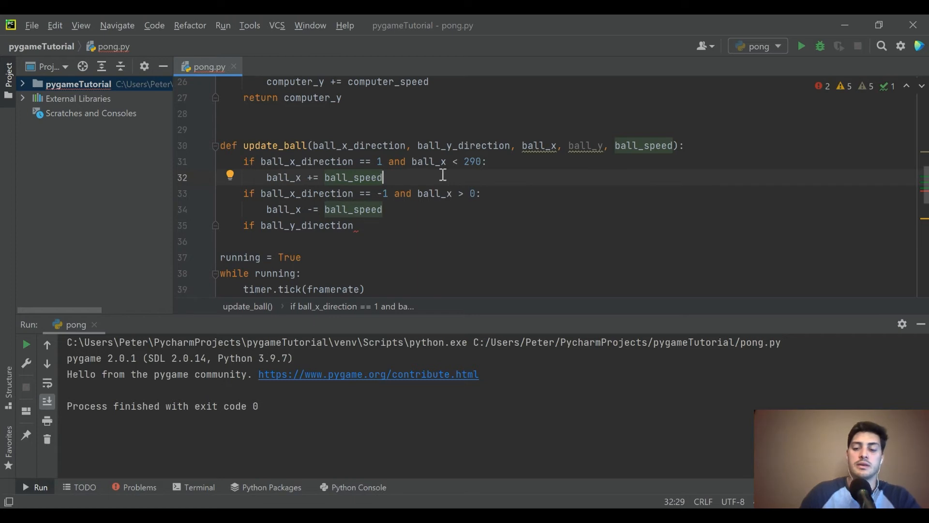
Step: Add 'elif ball_x_direction == 1 and ball_x >= 290: ball_x_direction *= -1' for the right-edge bounce
text(elif b)
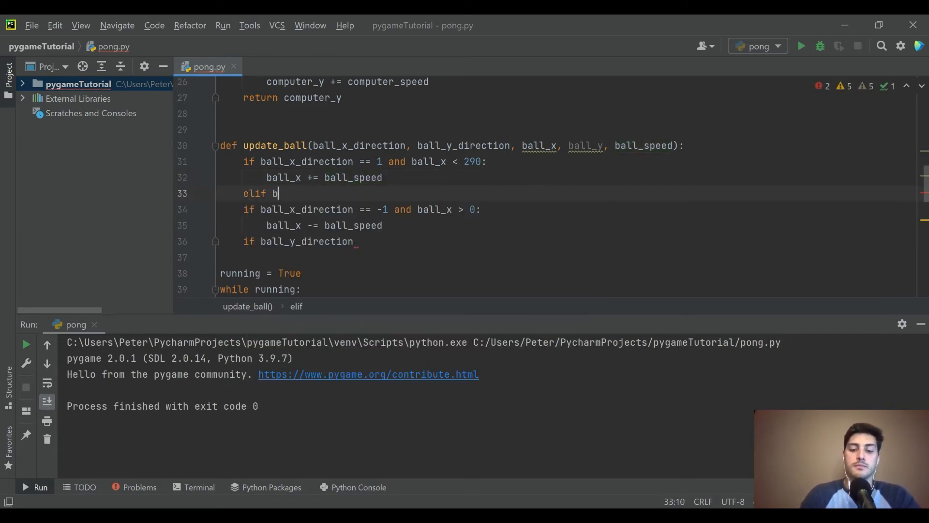
text(all_x_direction == 1)
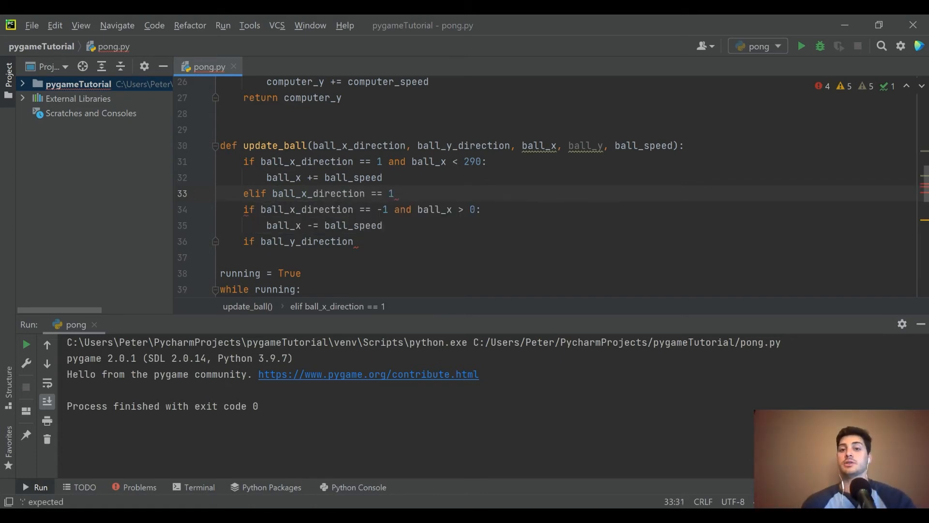
text(ball_x >=)
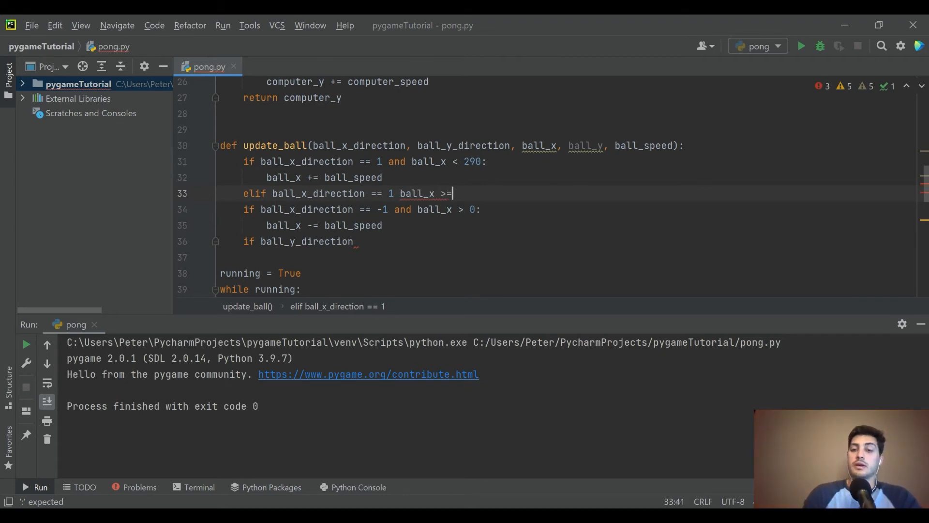
text(290:)
text(b)
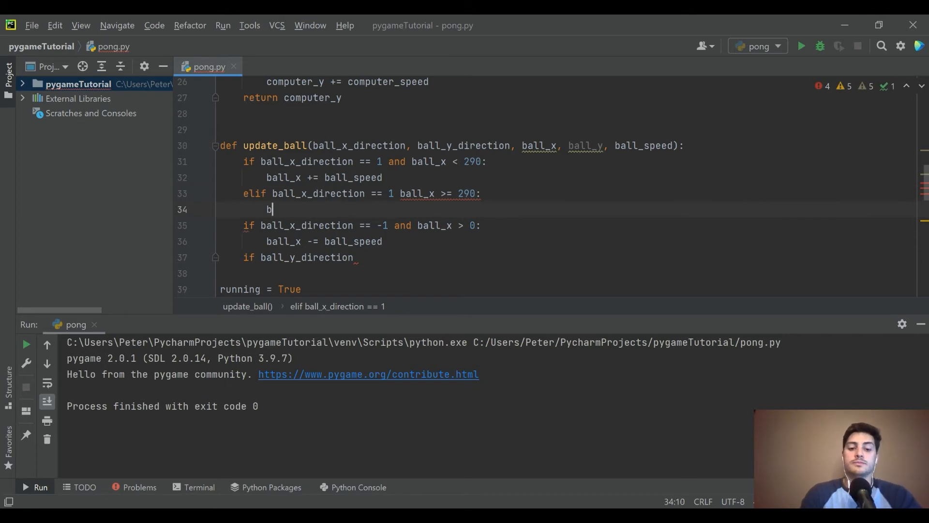
text(all_)
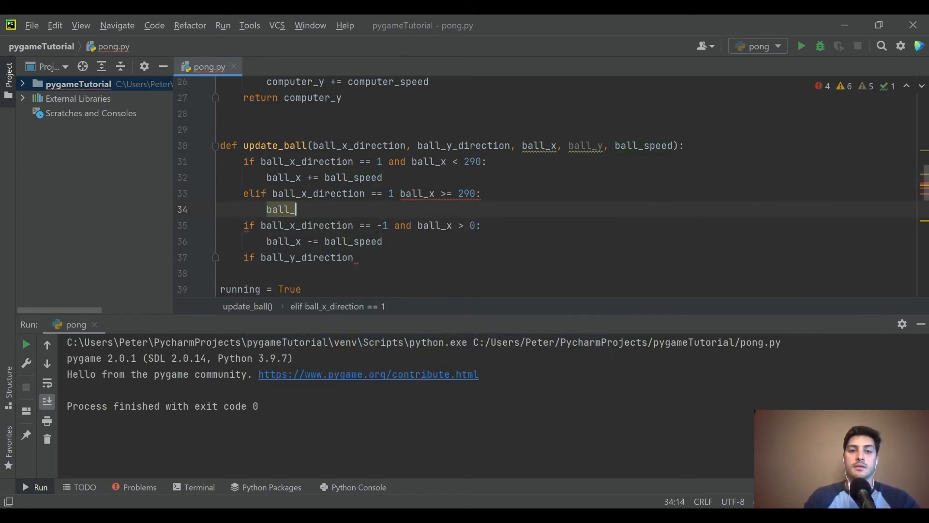
text(x_direction)
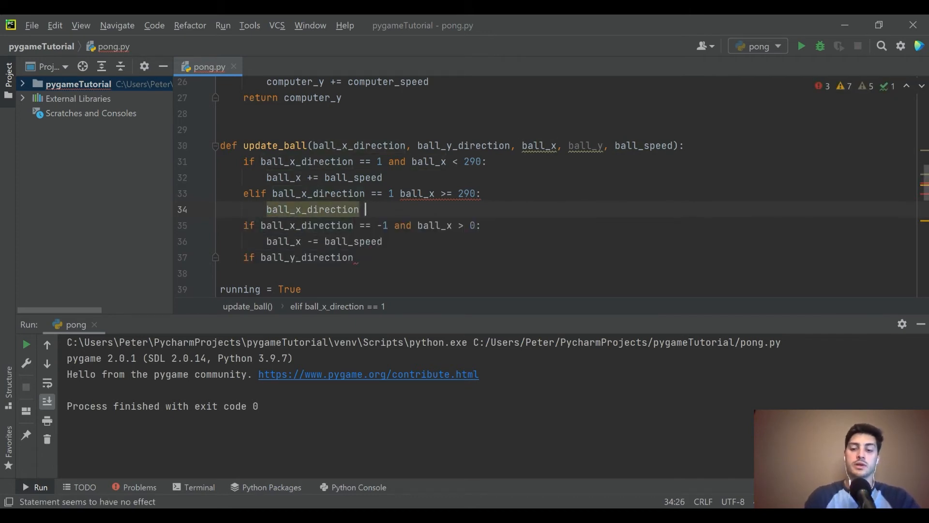
text(*= -1)
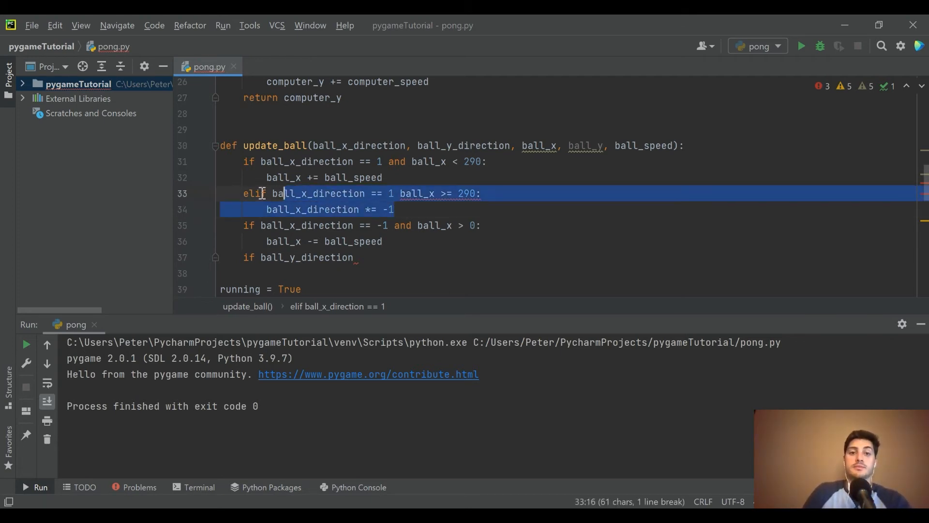
Step: Duplicate the branch as the left-edge bounce: ball_x_direction == -1 and ball_x <= 0, flipping with *= -1
click(383, 241)
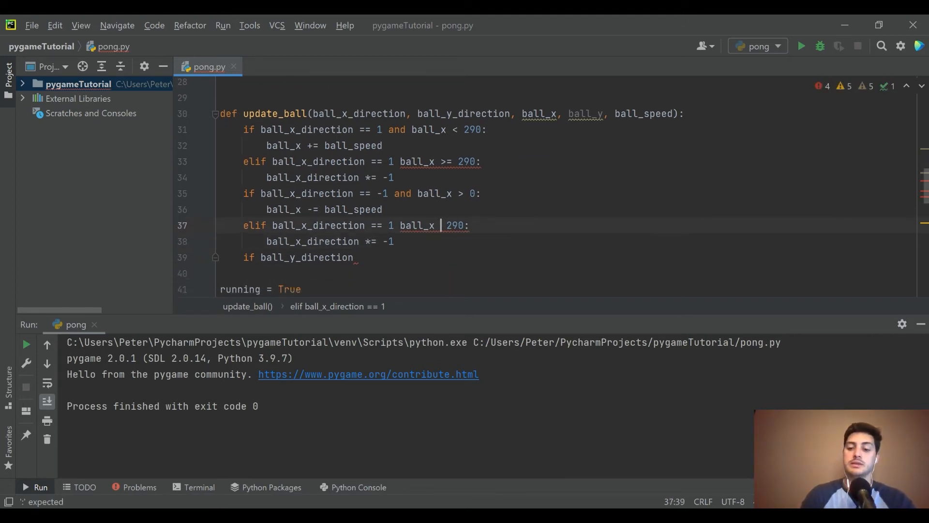
text(<=)
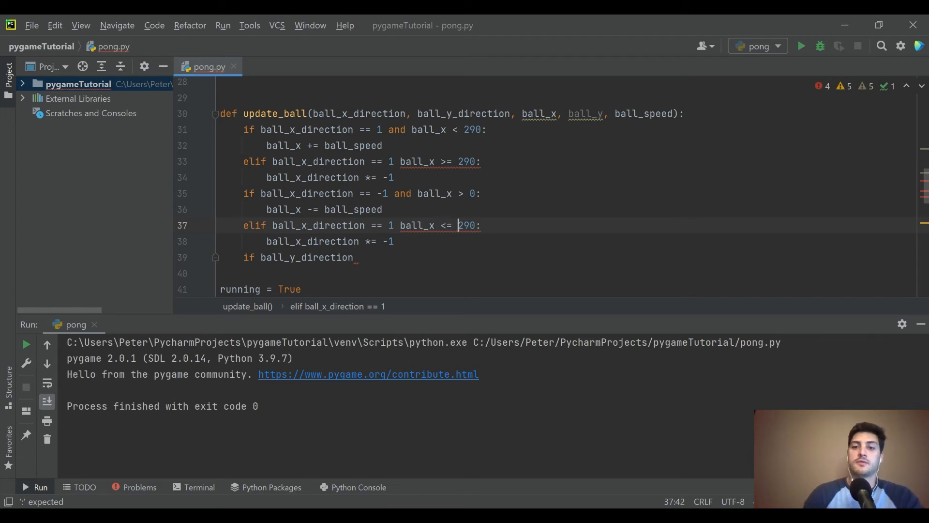
text(0)
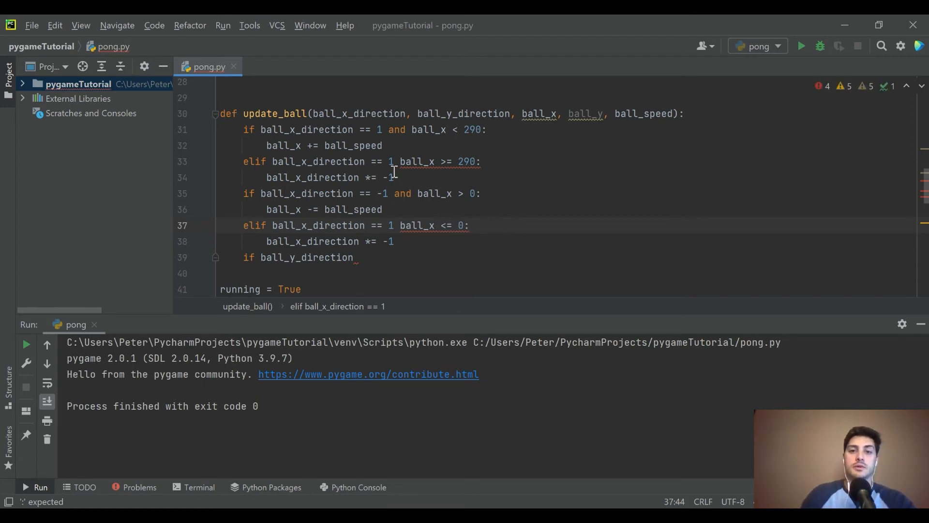
text(and)
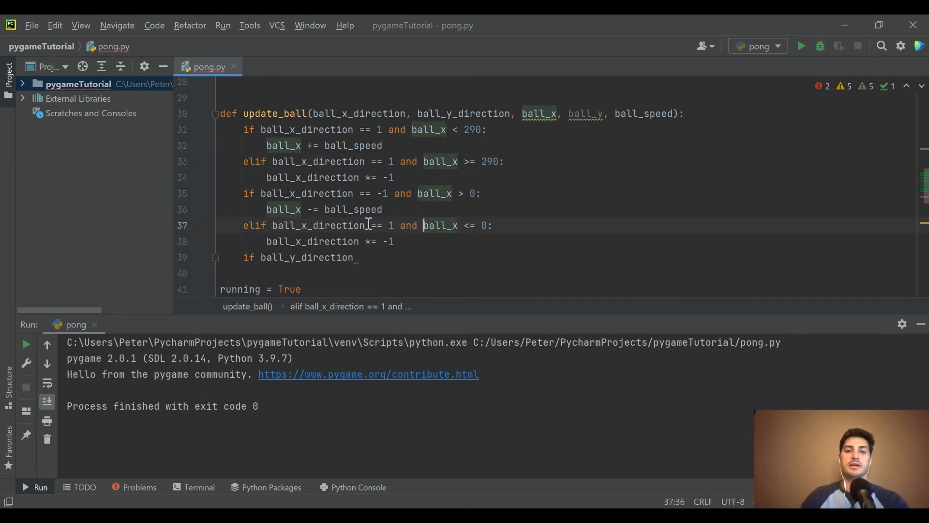
text(-1)
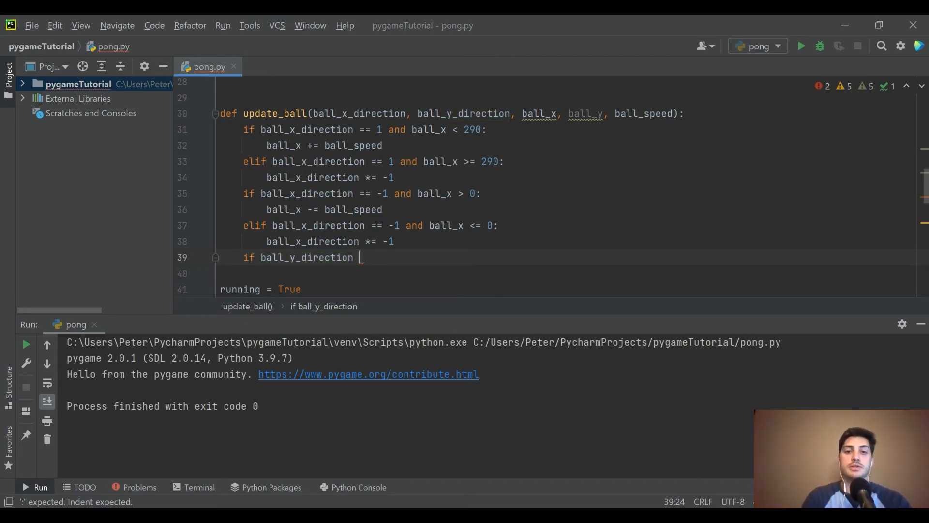
Step: Scroll down in update_ball to the ball_y_direction branches using ball_y_speed and limits 290 and 0
scroll(down, 3)
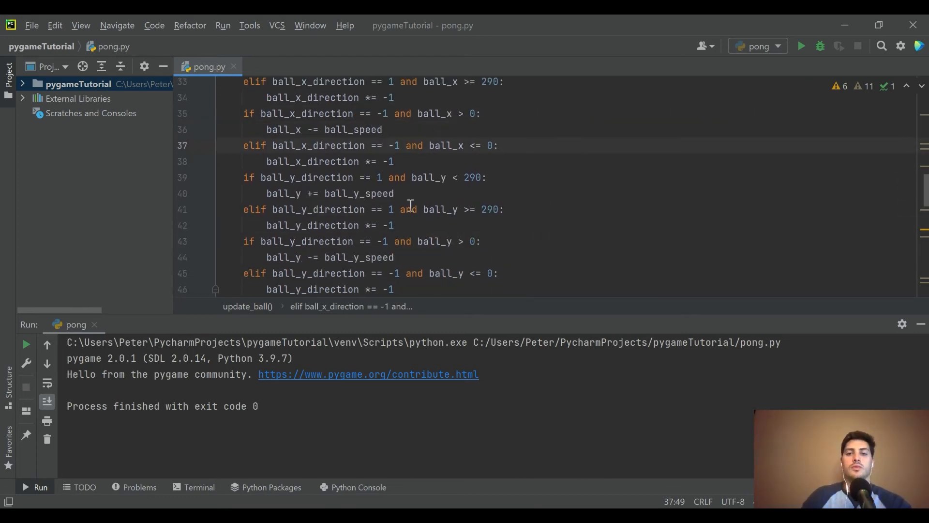
mouse_move(448, 213)
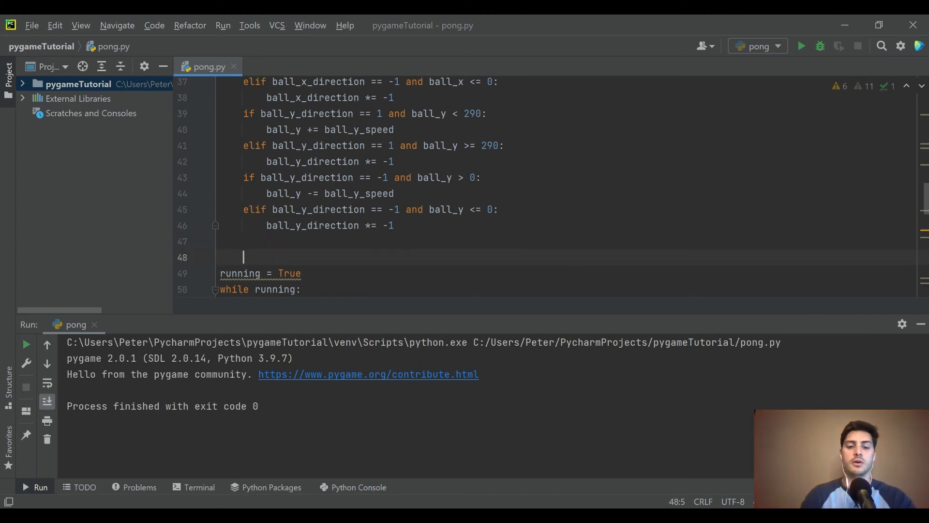
Step: End update_ball with 'return ball_x, ball_y' after the bounce branches
key(backspace)
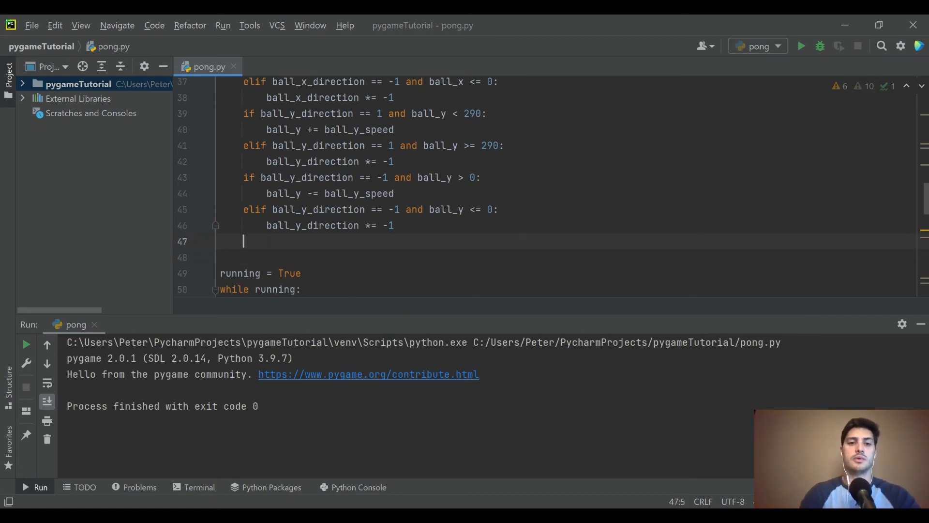
text(return)
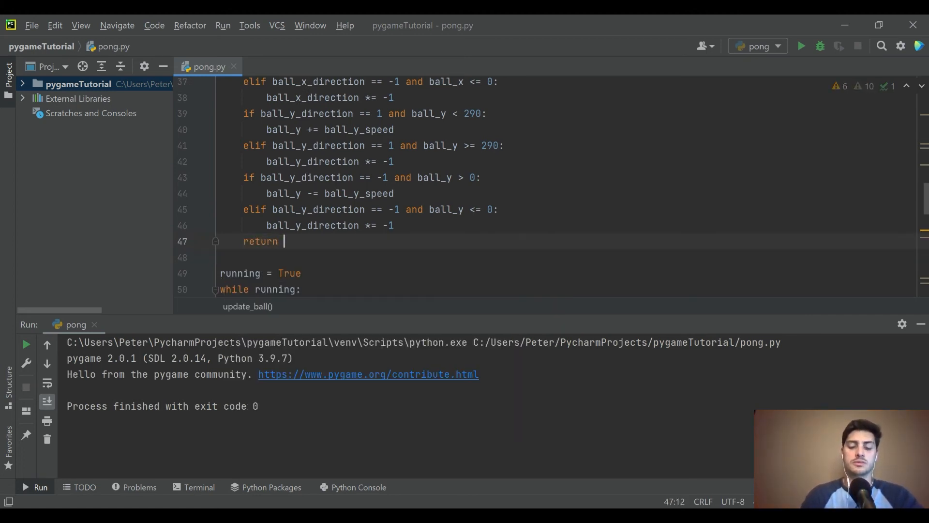
text(ball_x,)
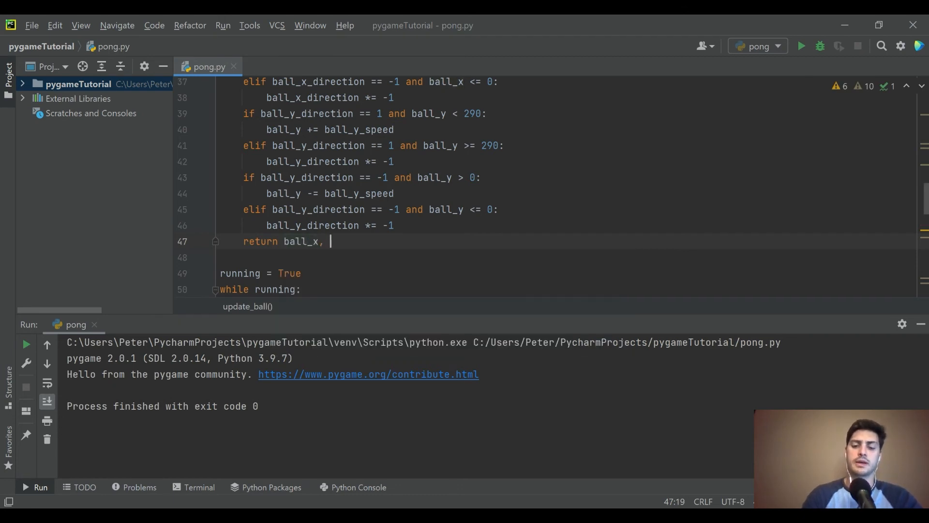
text(ball_y)
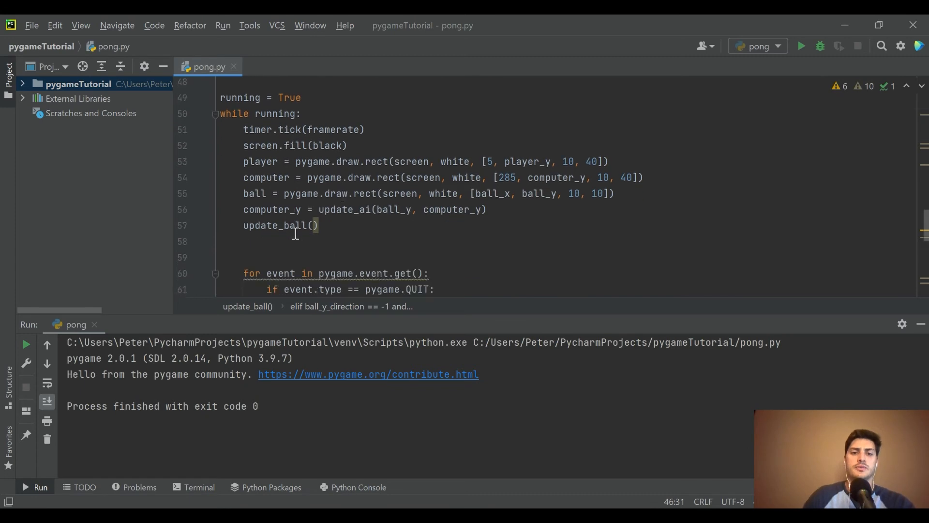
Step: Call update_ball in the loop with both directions, positions, ball_speed, ball_y_speed, assigning ball_x, ball_y
text(ball_x_direction, ball_y_direction, ball_x, ball_y, ball_speed, ball_y_speed)
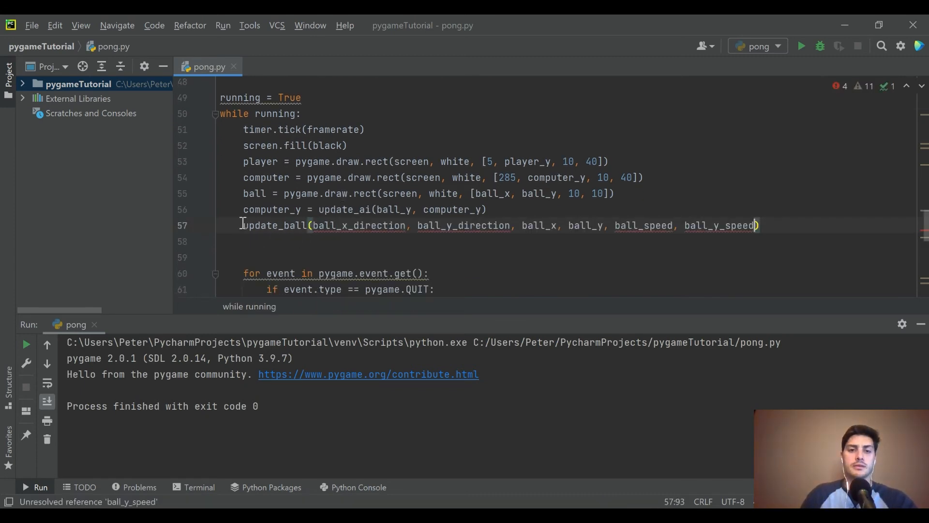
text(ball_x,)
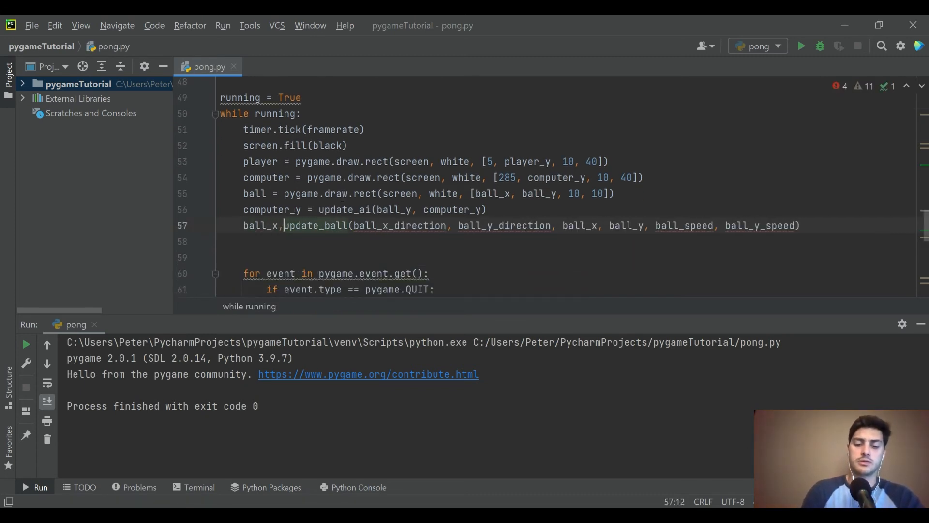
text(ball_y)
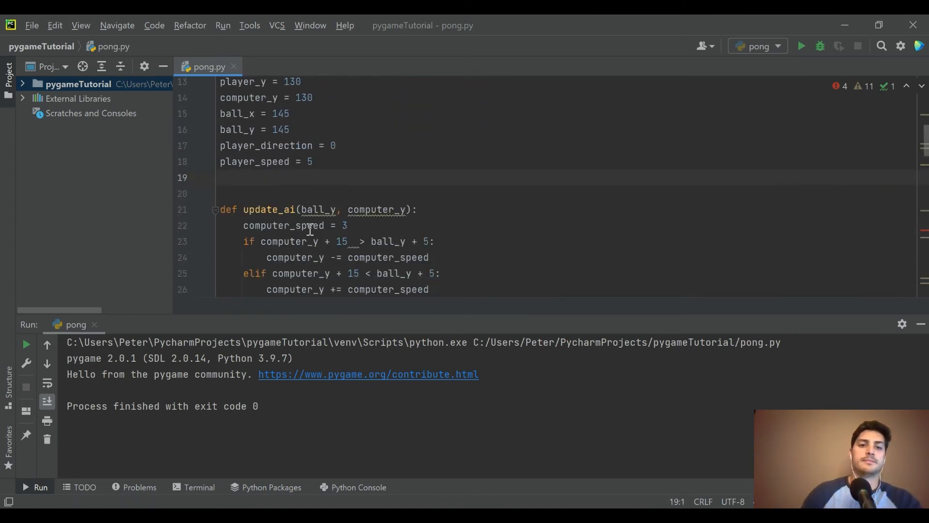
Step: Add the game variable ball_y_direction = 1 under ball_x_direction
text(ball_x)
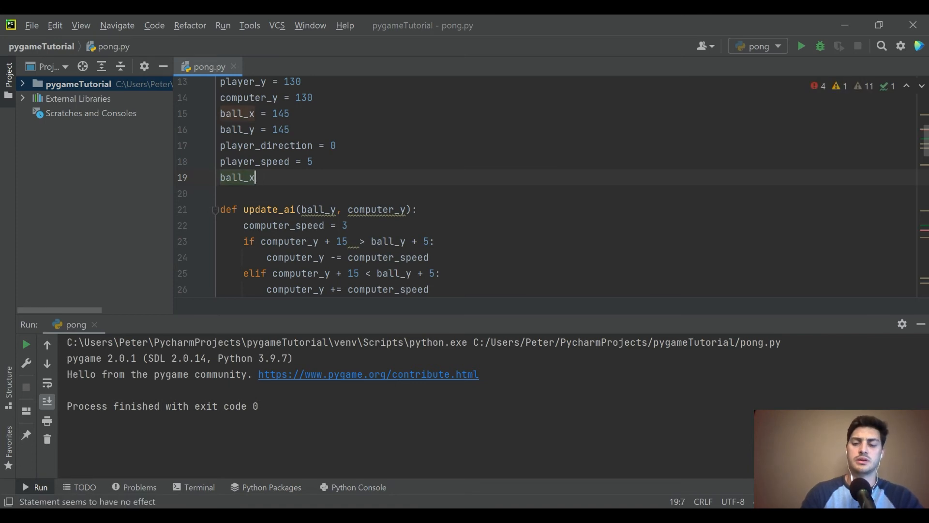
text(_direction = 1)
click(567, 193)
text(b)
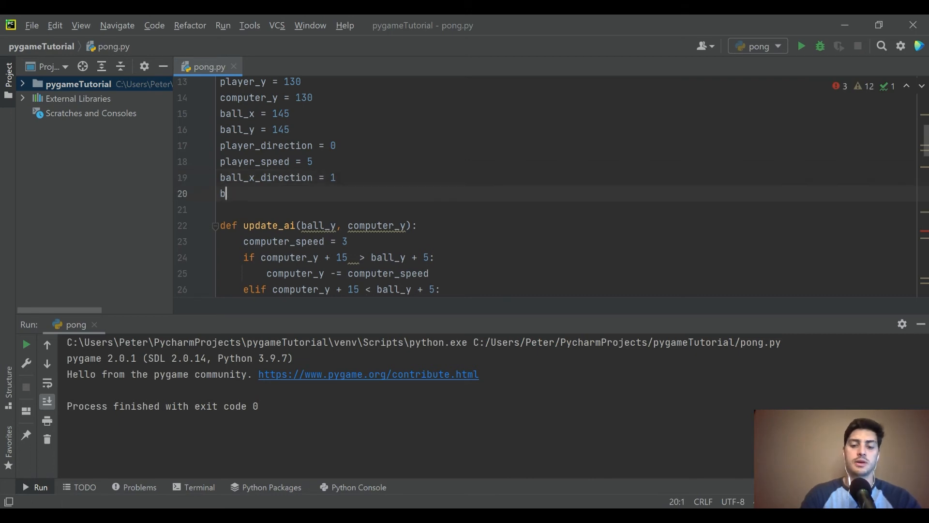
text(all_y_di)
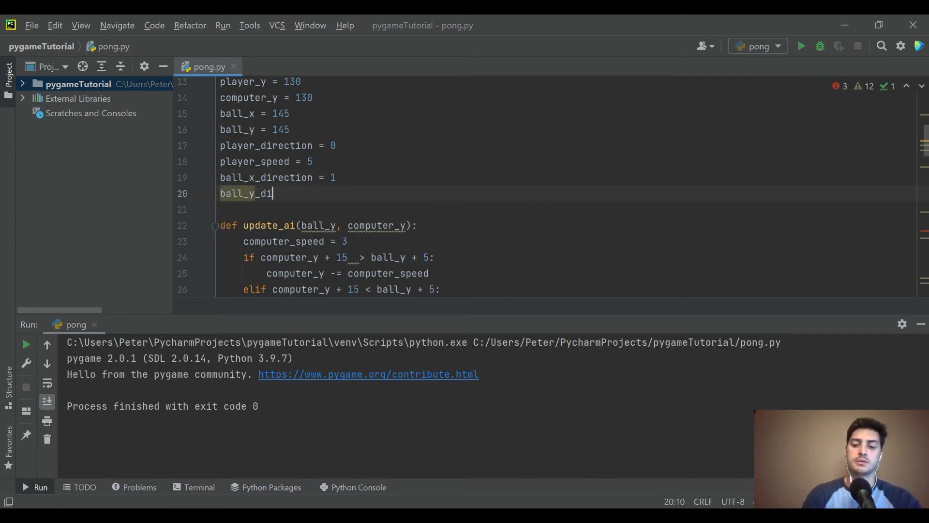
text(rection =)
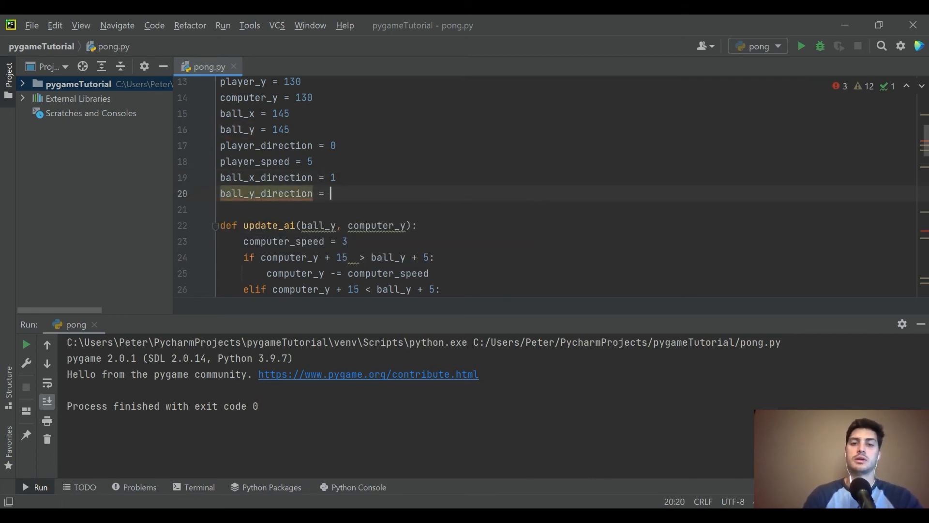
text(1)
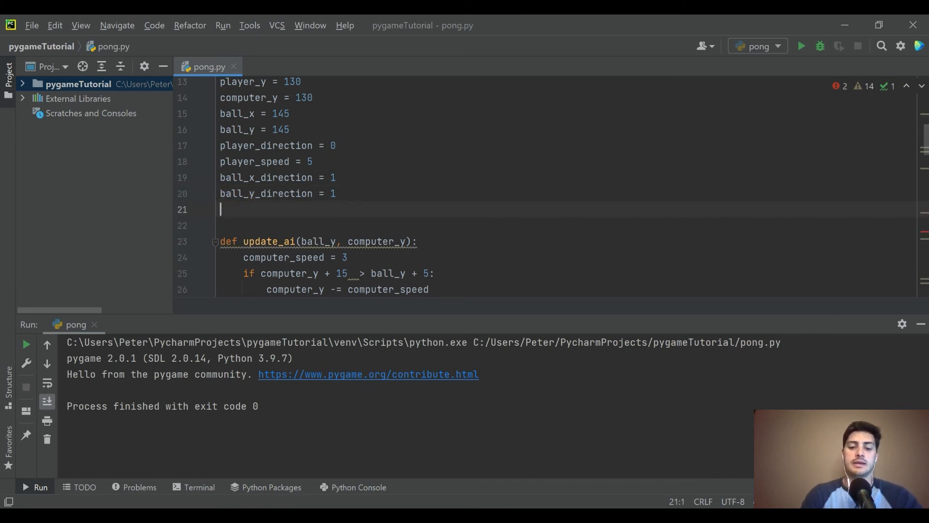
Step: Add the globals ball_speed = 2 and ball_y_speed = 2
text(ball_spe)
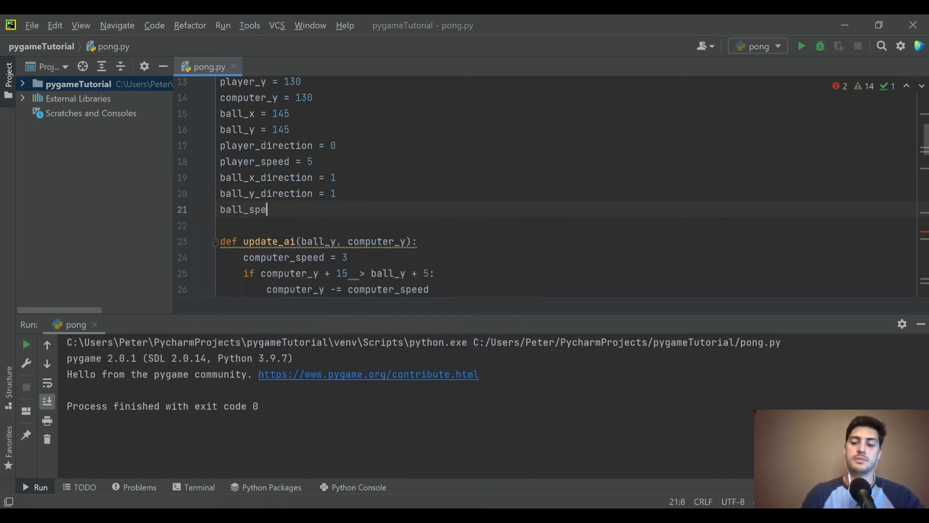
text(ed = 2)
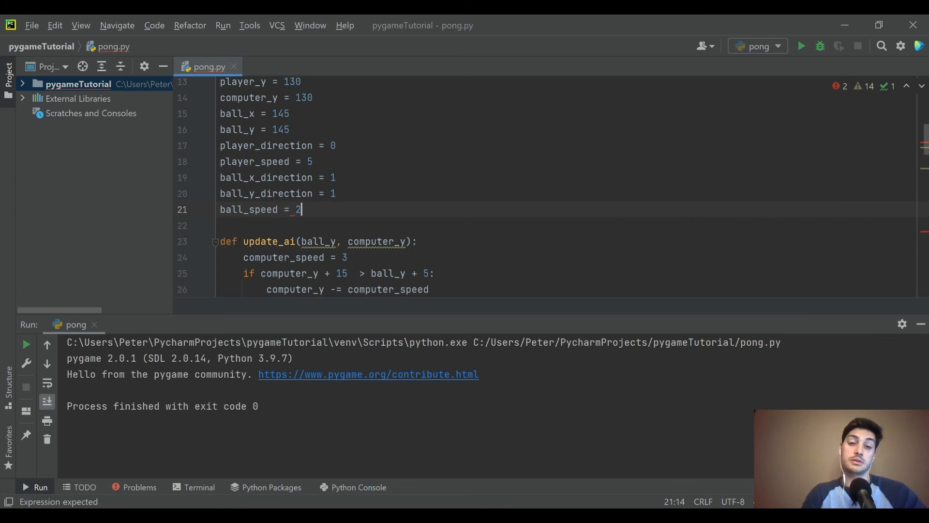
text(ball)
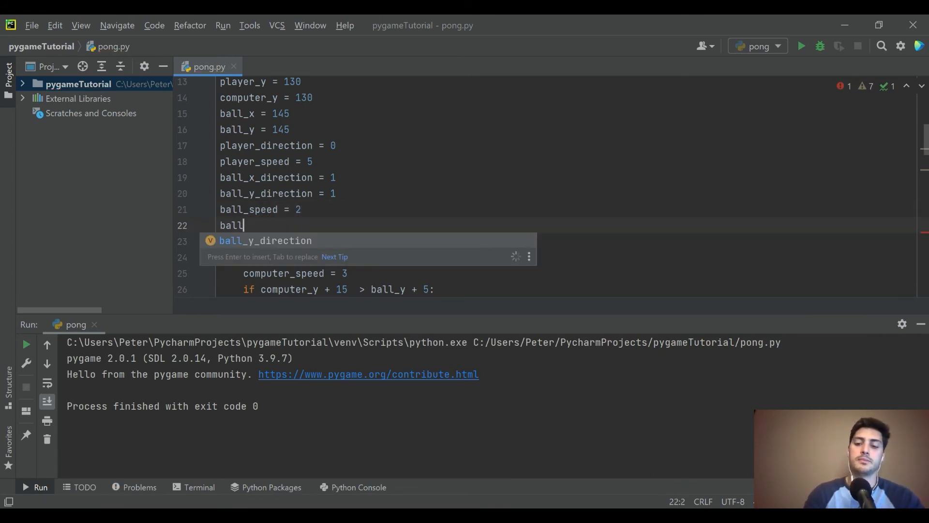
text(_y)
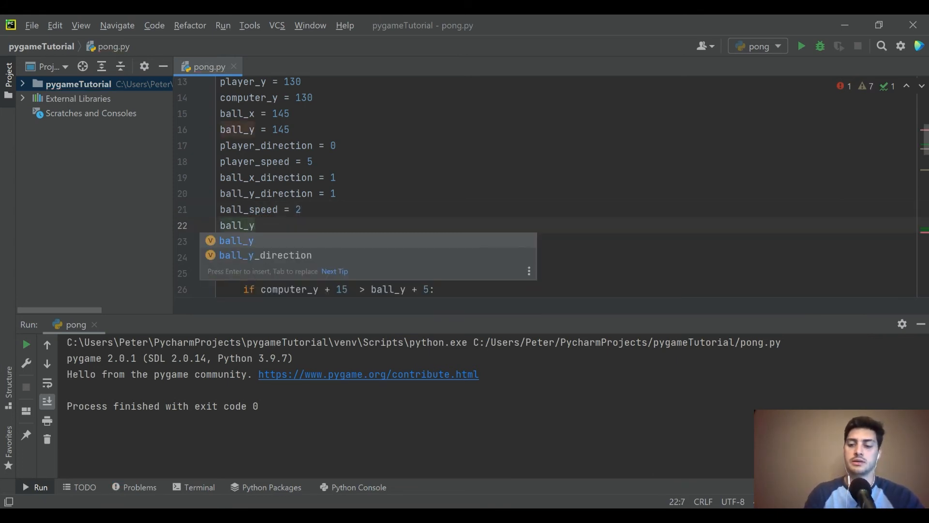
text(_sp)
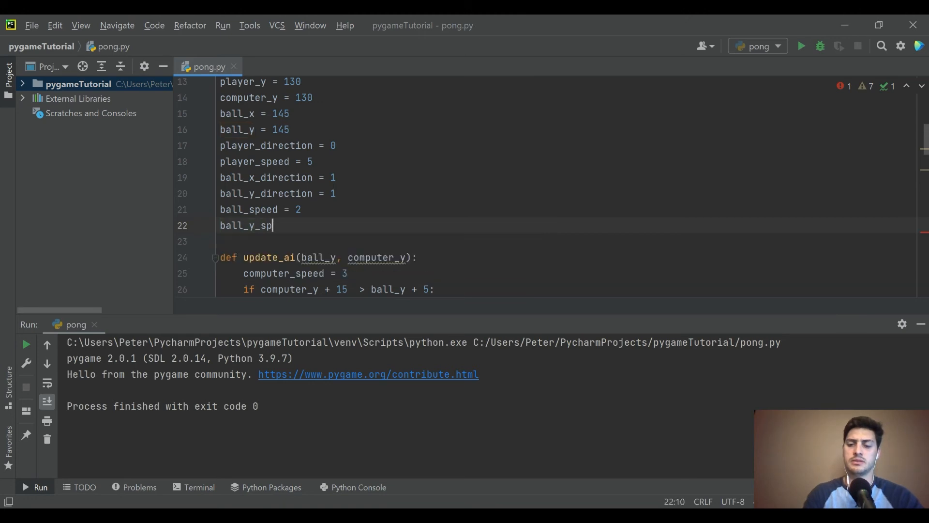
text(eed =)
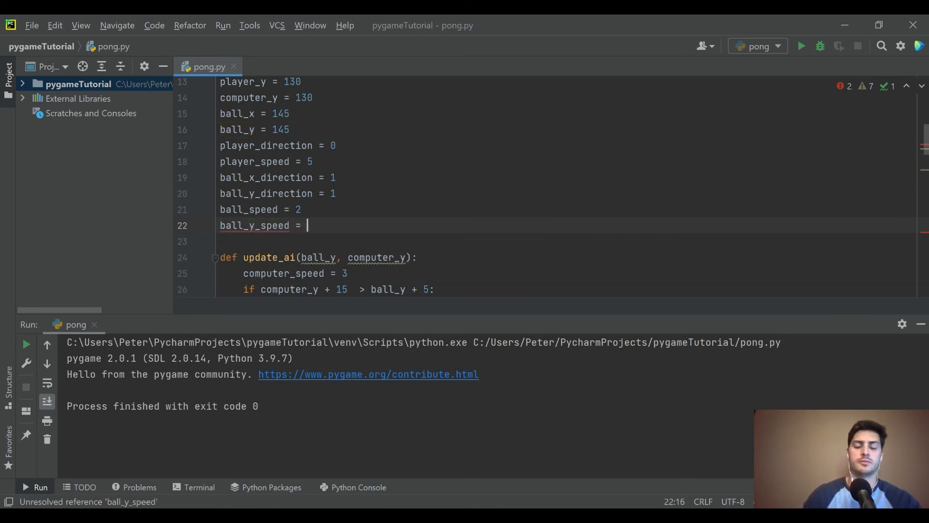
text(2)
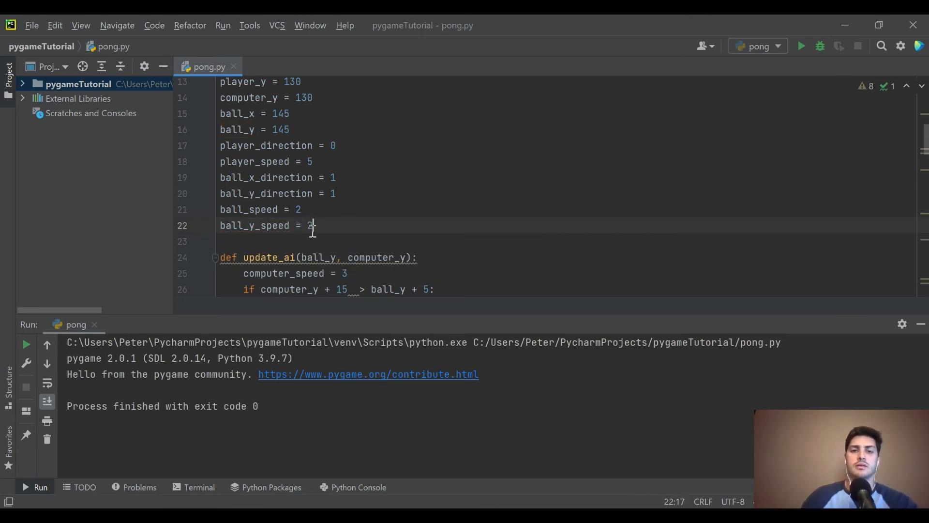
scroll(down, 3)
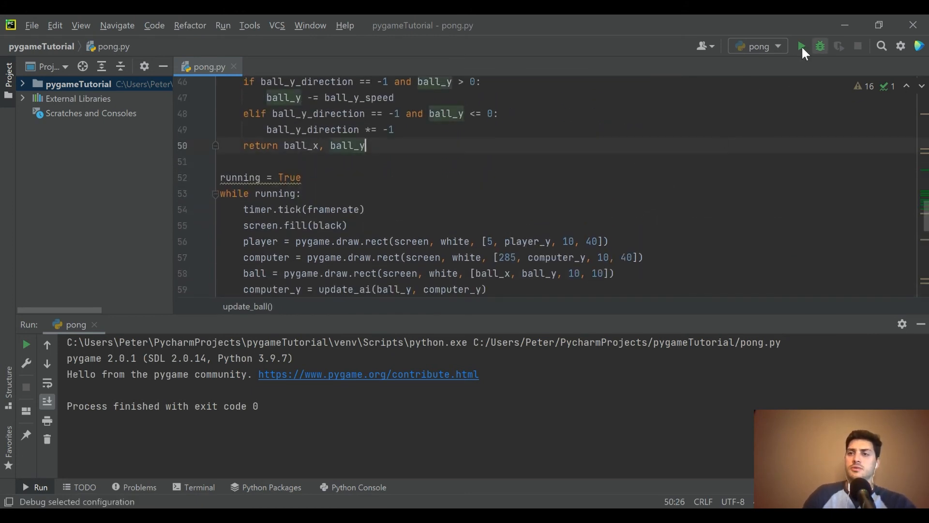
Step: Test-run pong.py and close the Pong Reboot window
click(801, 46)
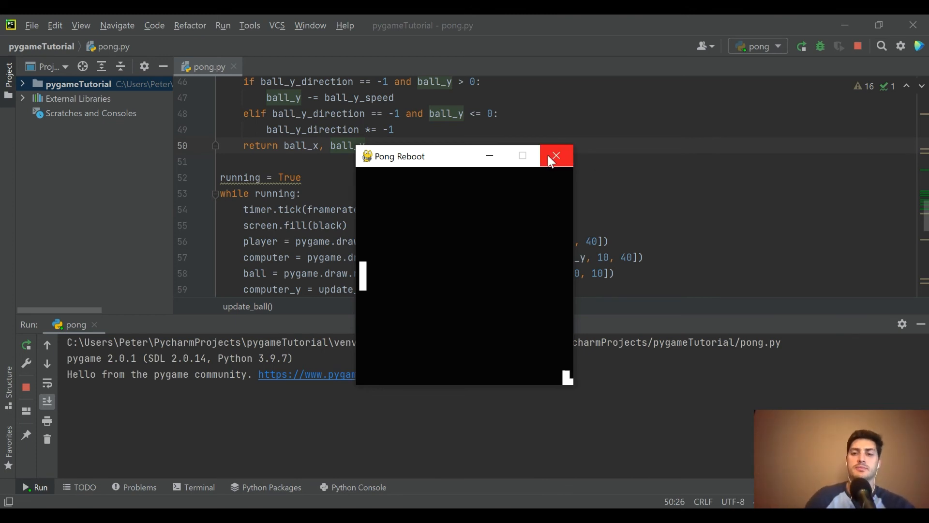
click(556, 155)
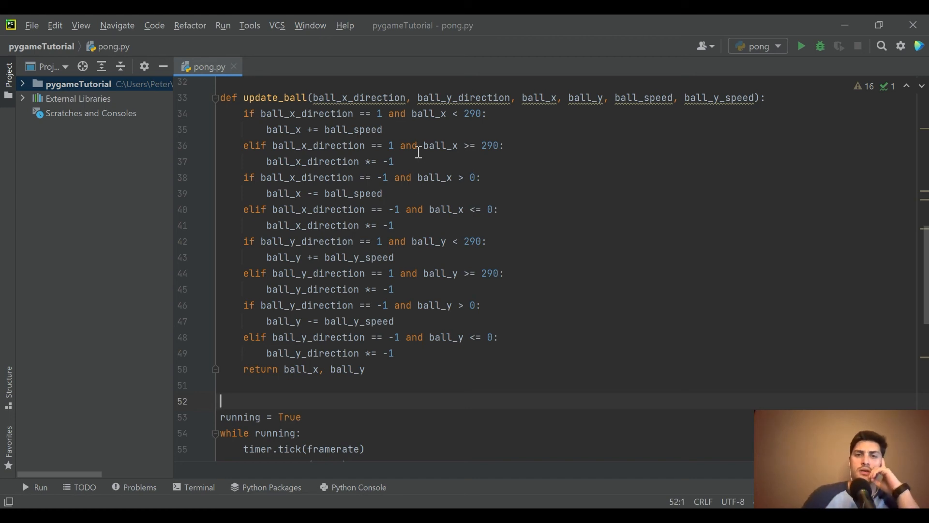
mouse_move(311, 194)
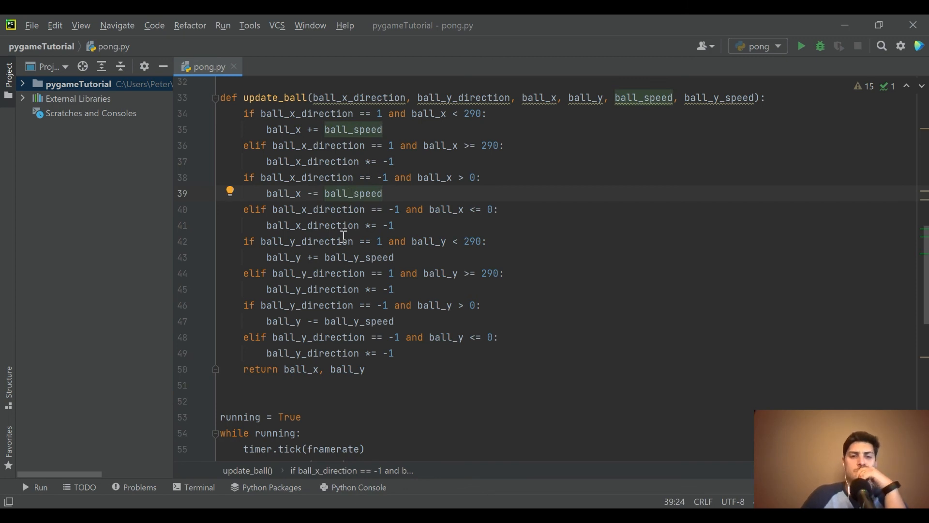
Step: Return ball_x_direction, ball_y_direction, ball_x, ball_y from update_ball and assign all four in the loop call
scroll(down, 3)
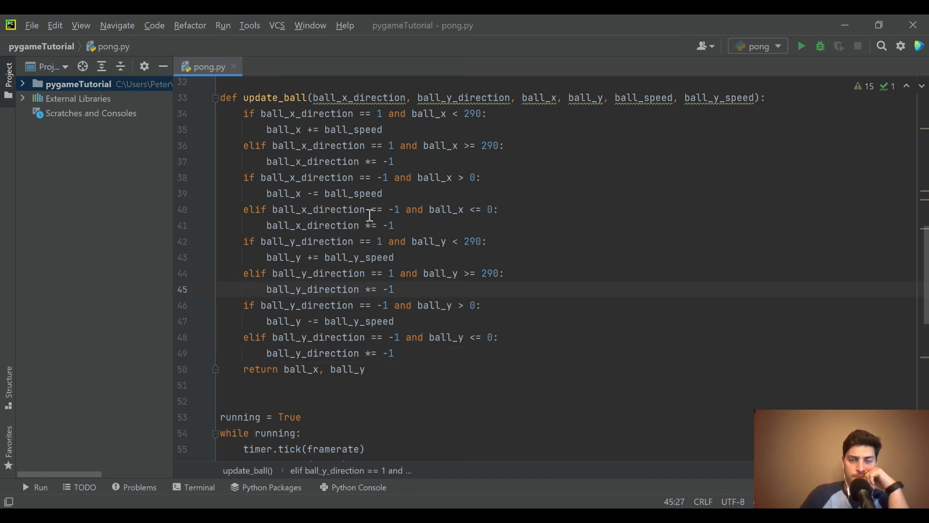
click(371, 352)
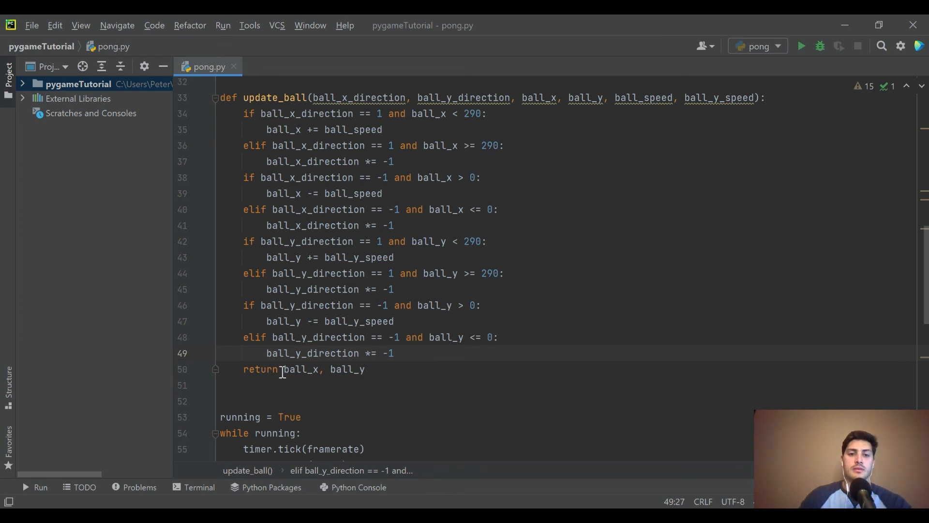
text(b)
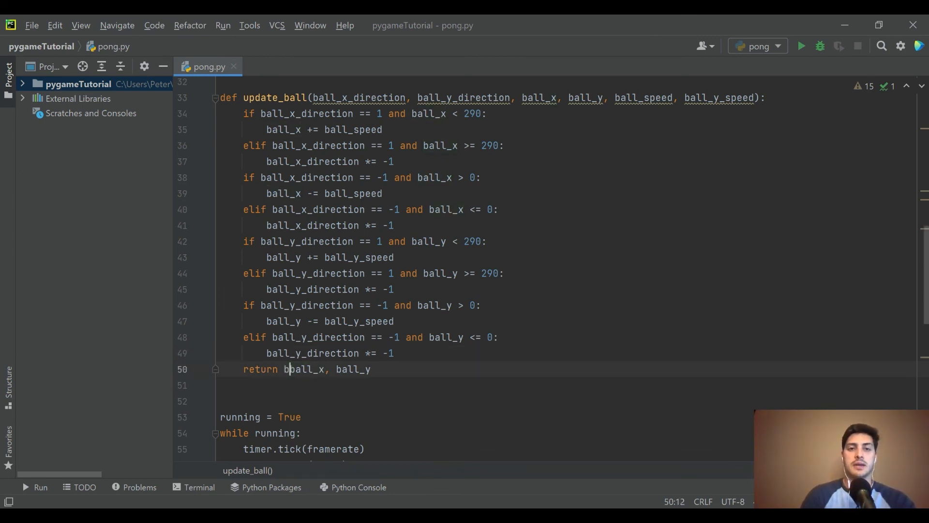
text(all_x_)
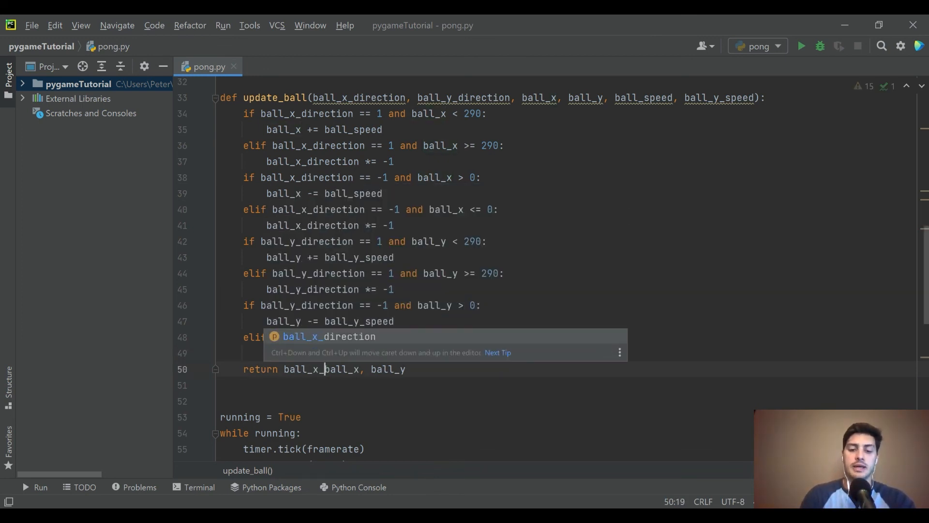
text(direcction)
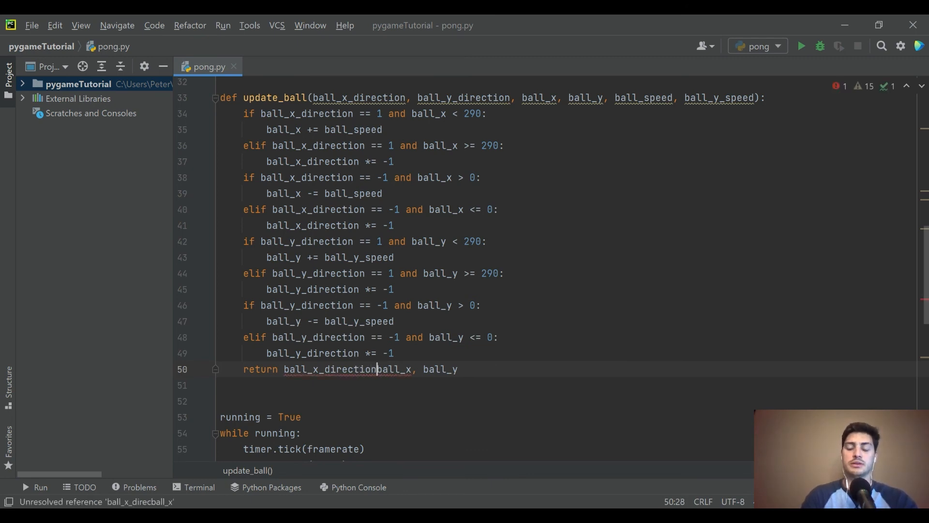
text(, ball_y_direction,)
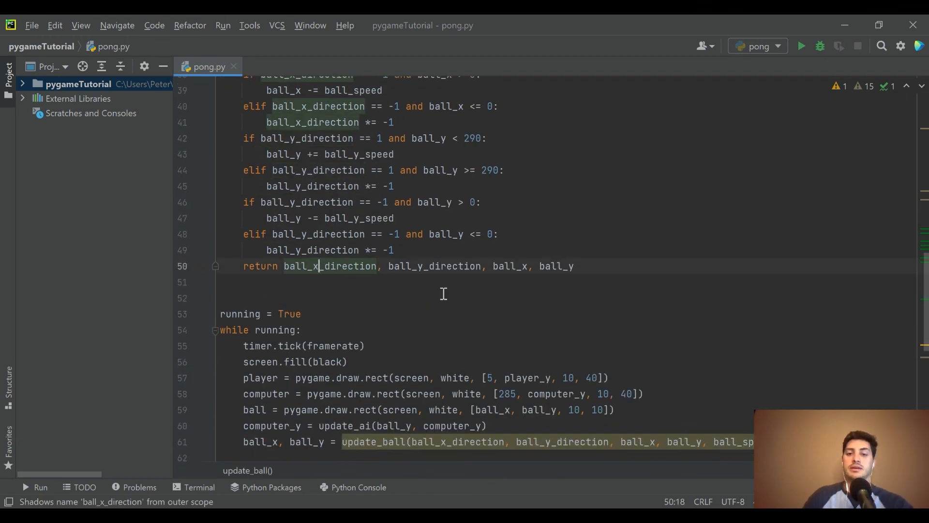
scroll(down, 3)
text(ball_x,)
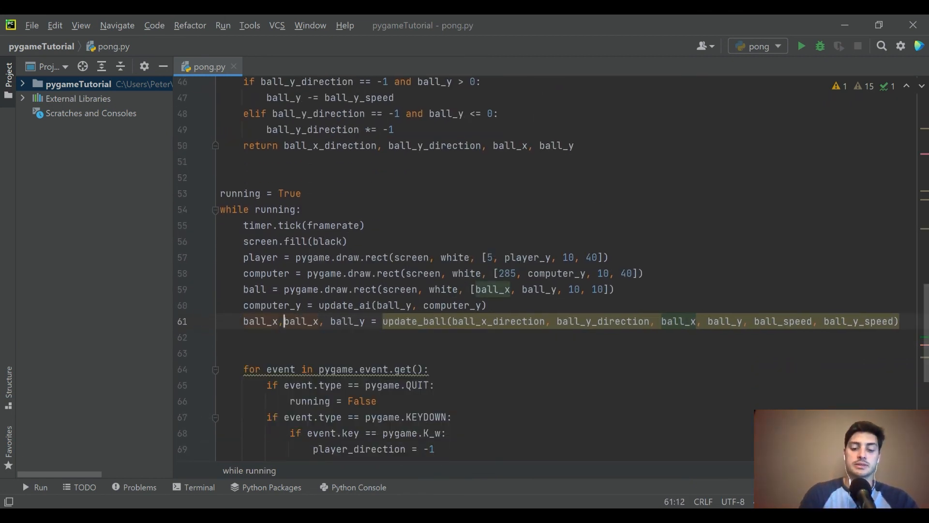
text(ball_y_direction,)
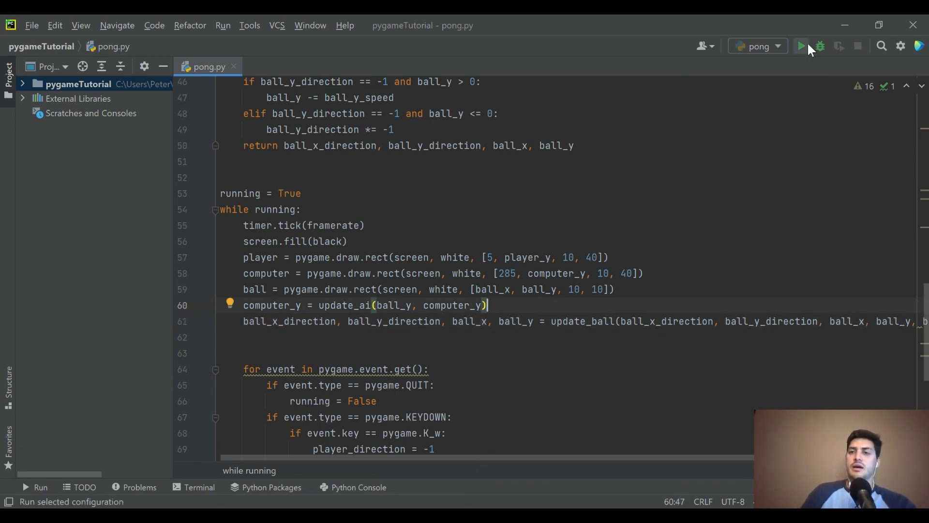
Step: Run pong.py with the new return values and close the Pong Reboot window
click(799, 47)
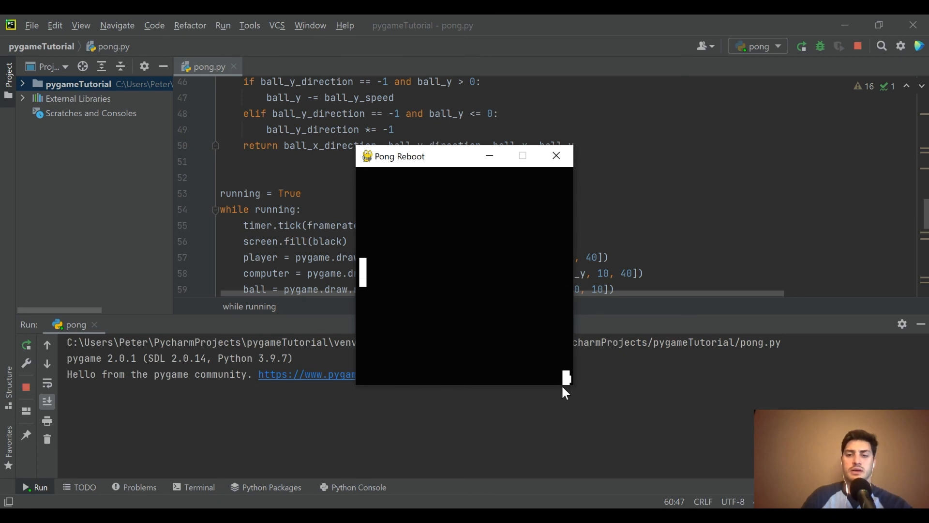
click(556, 155)
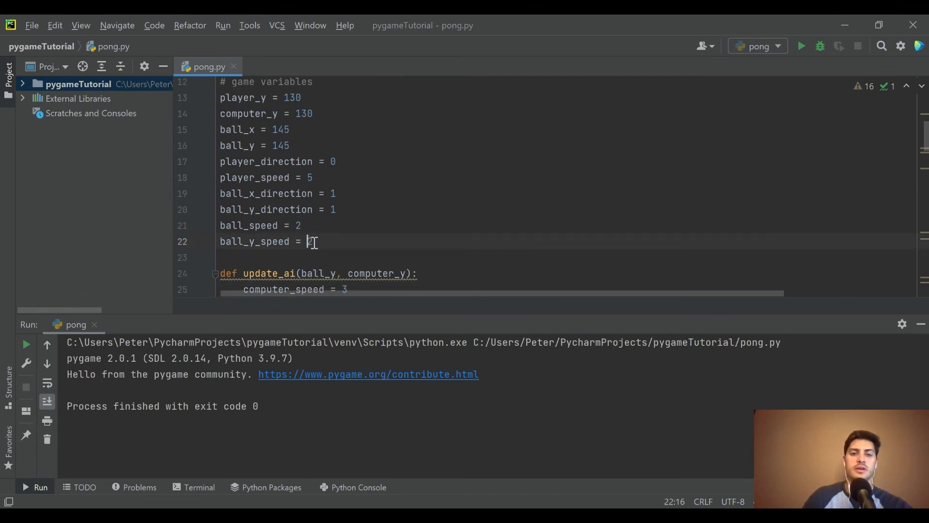
Step: Set ball_y_speed to 1 and run the game again
text(1)
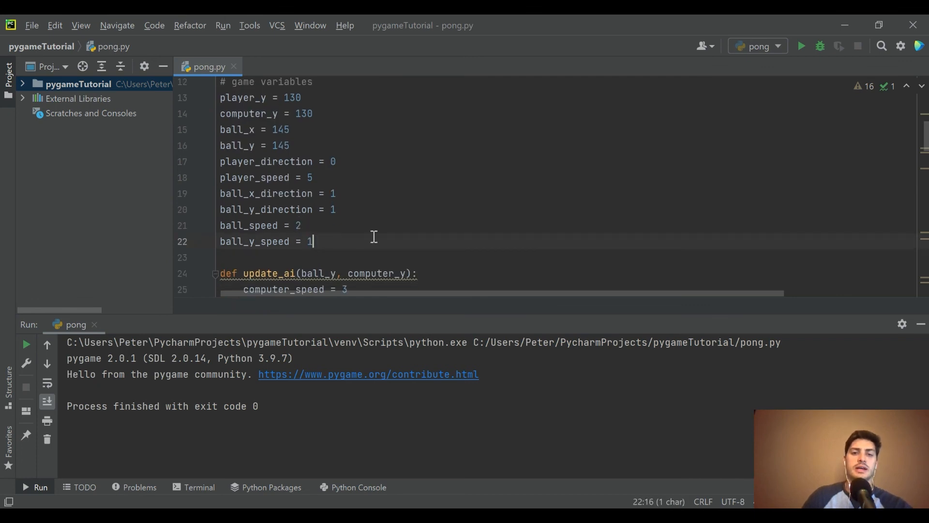
click(801, 45)
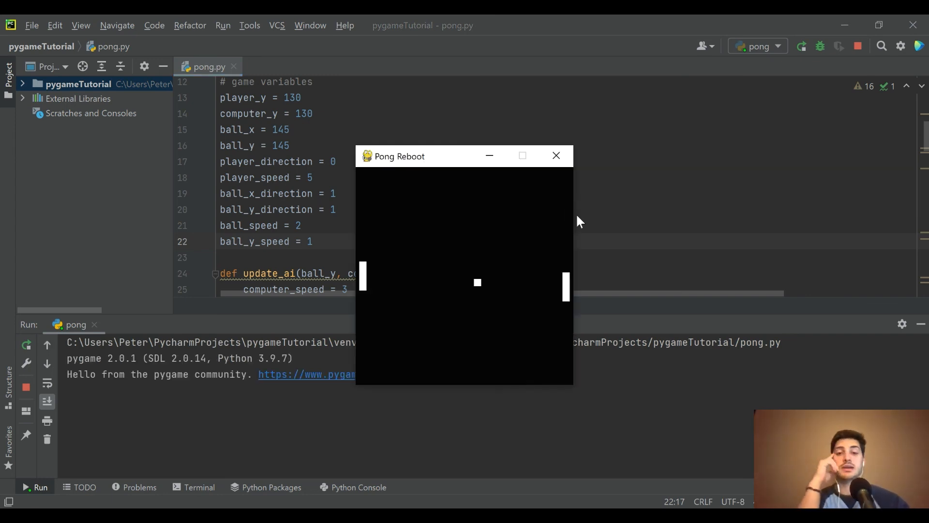